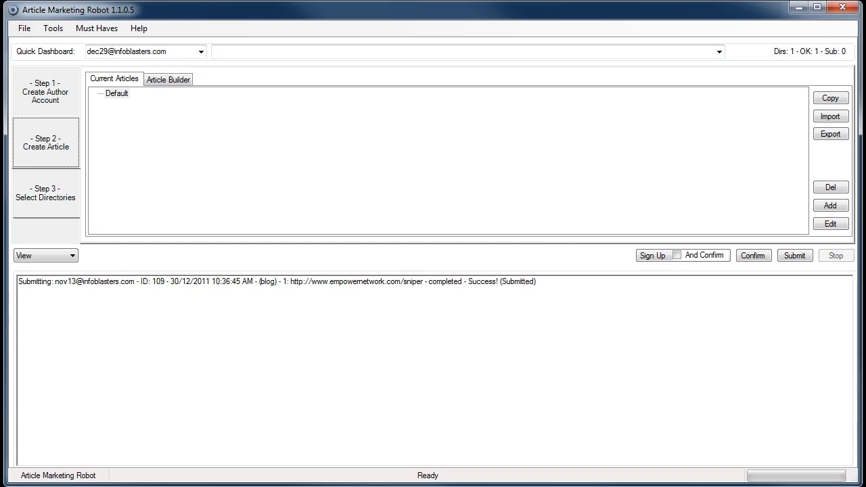
pyautogui.moveTo(484, 103)
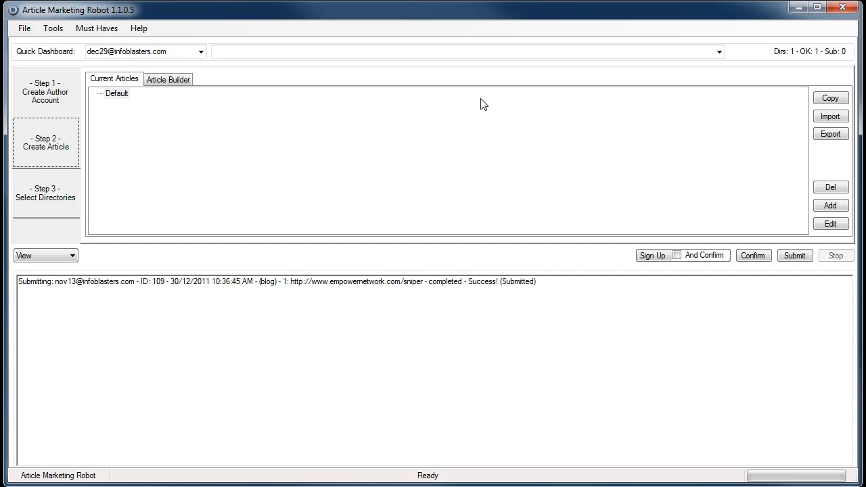
# - Generate an article with category fitness, 700 minimum words and resource profile 22 - Fitness
pyautogui.click(168, 79)
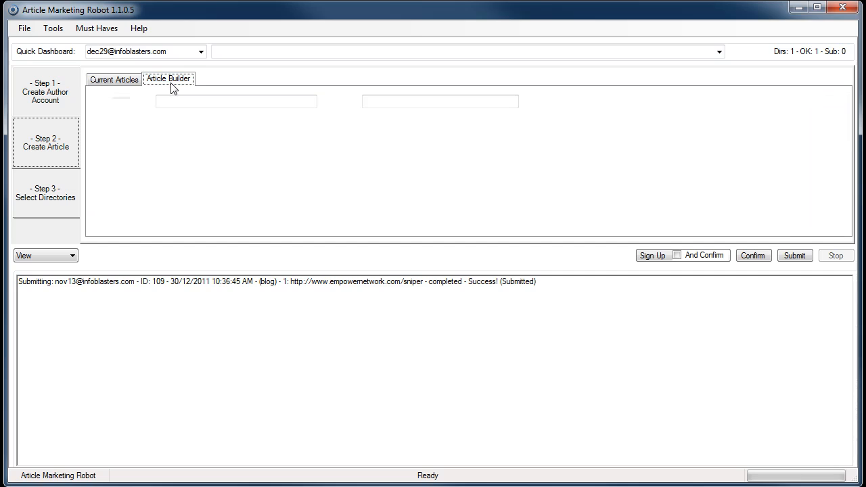
pyautogui.click(169, 78)
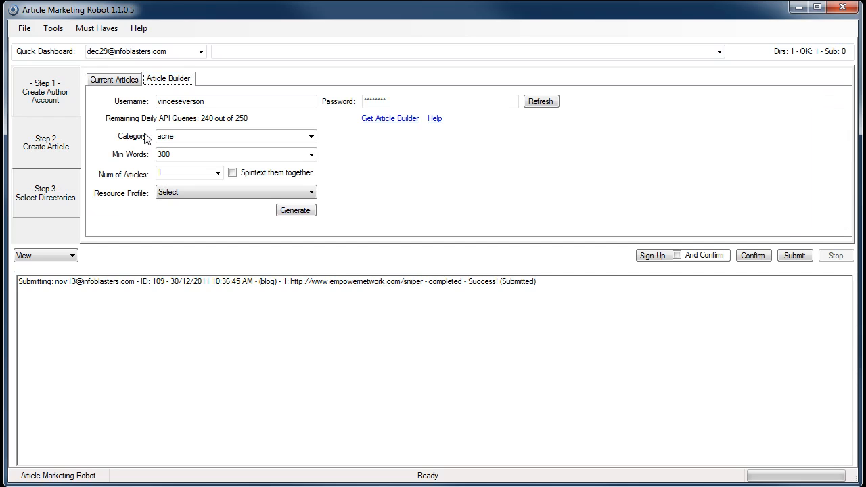
pyautogui.click(311, 135)
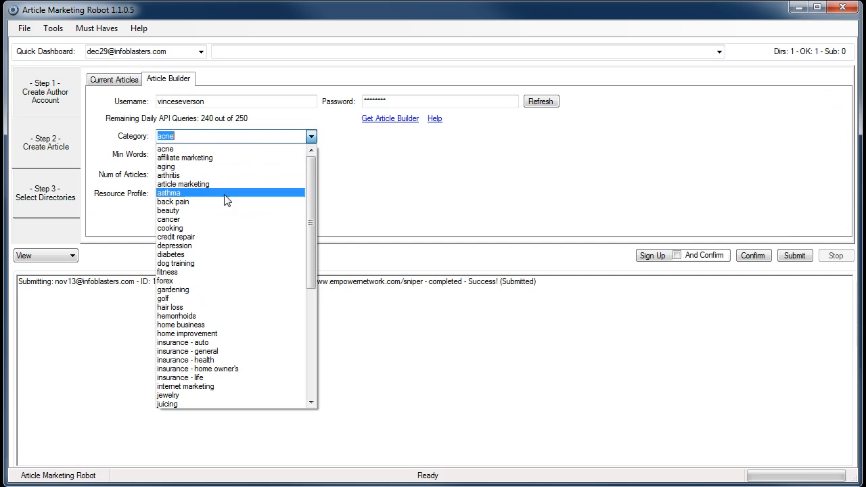
pyautogui.moveTo(182, 298)
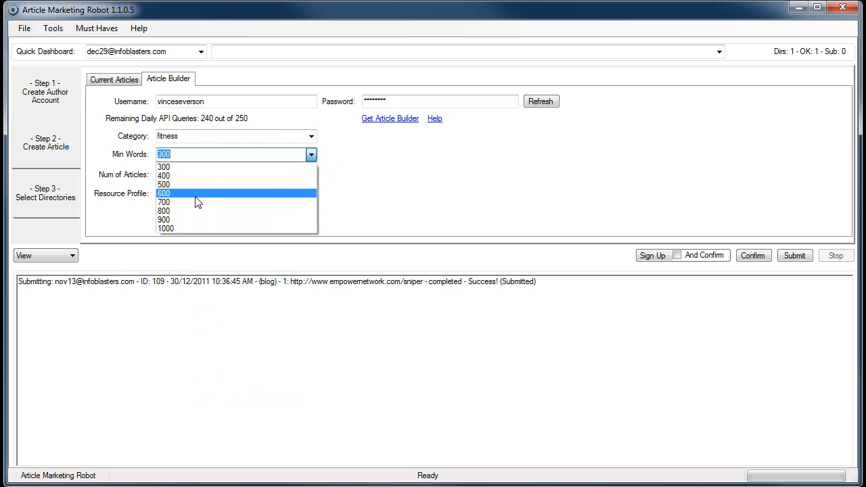
pyautogui.click(164, 201)
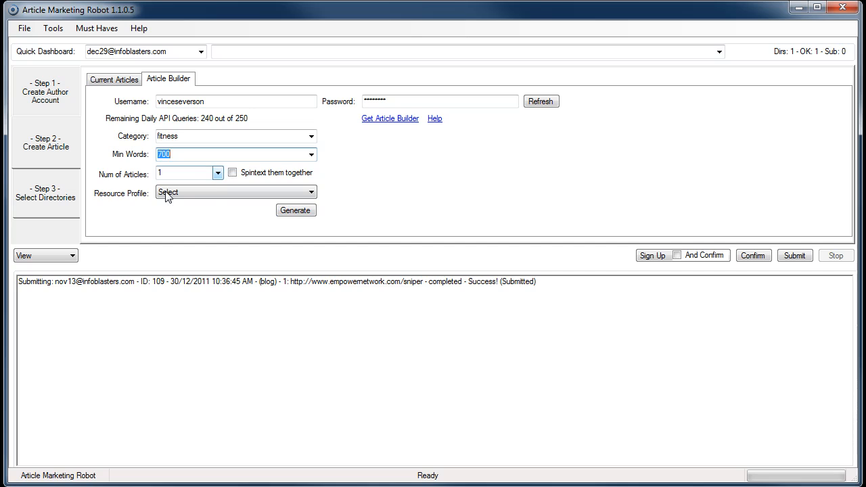
pyautogui.click(235, 192)
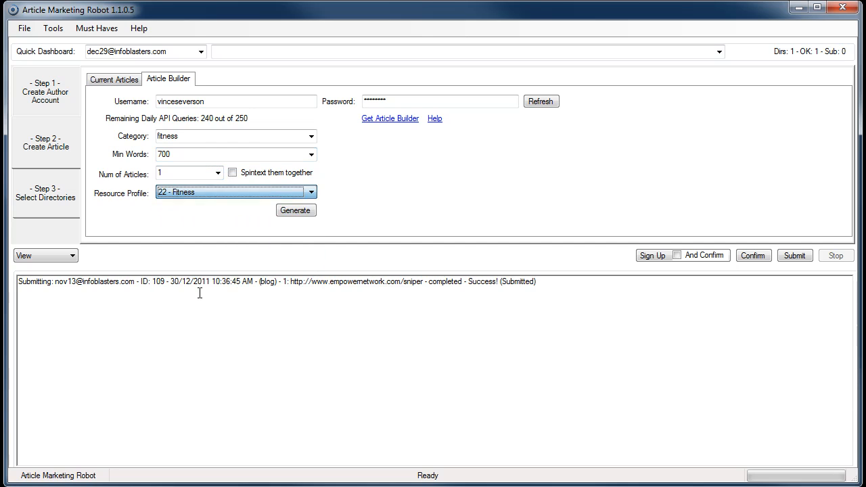
pyautogui.click(296, 210)
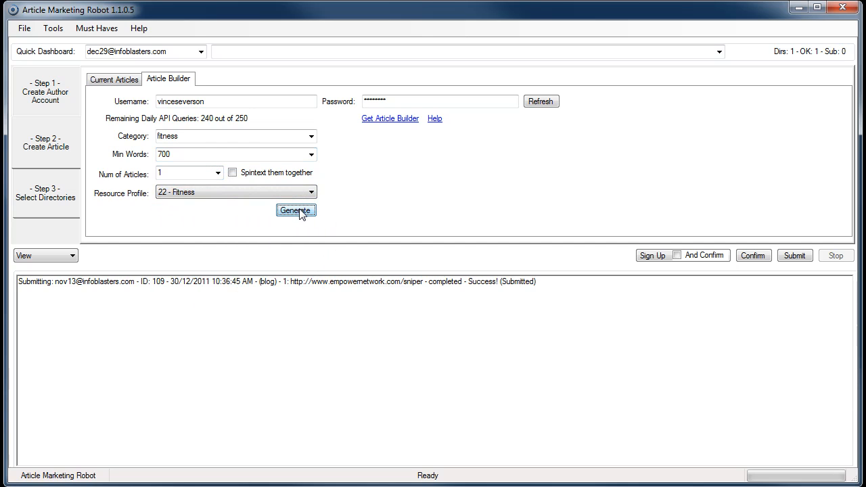
pyautogui.click(295, 210)
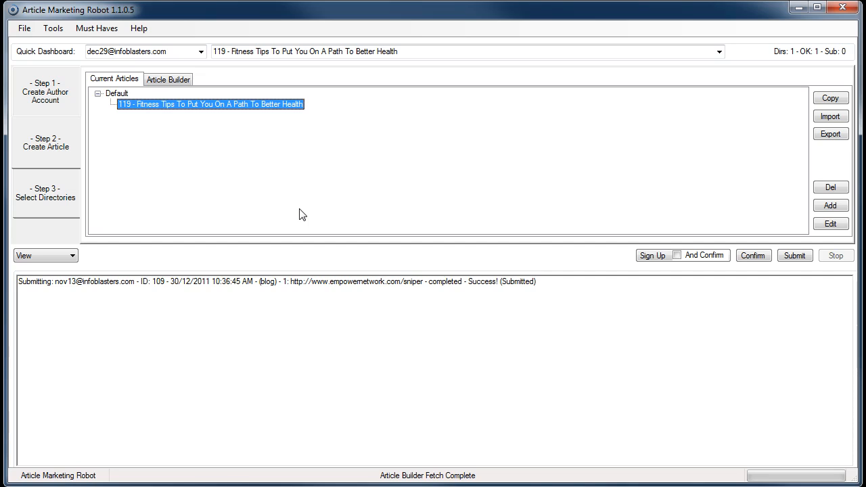
pyautogui.moveTo(289, 130)
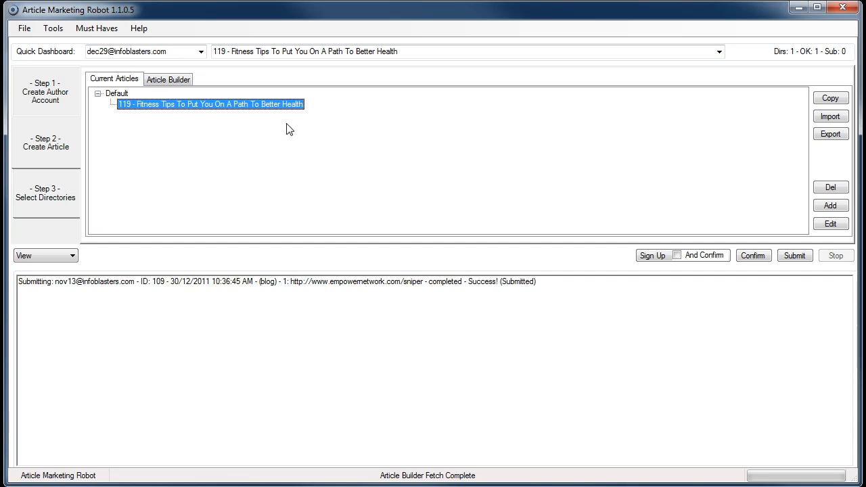
pyautogui.moveTo(249, 104)
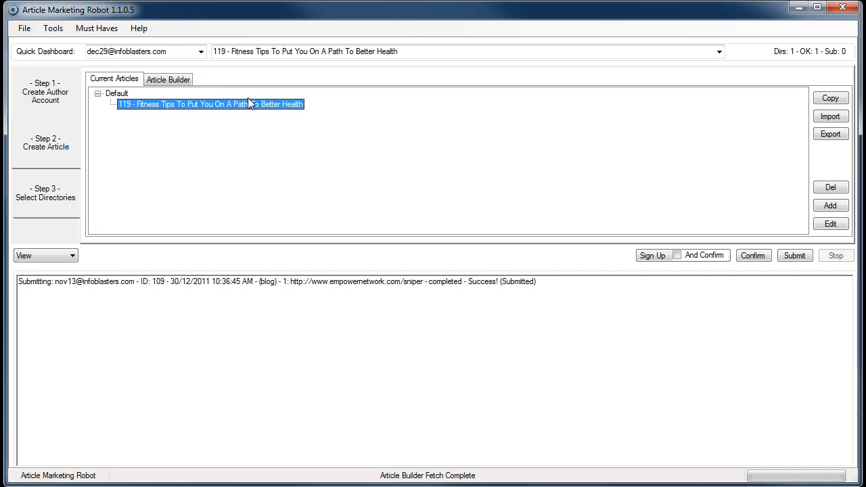
# - Open 'Fitness Tips To Put You On A Path To Better Health' and scroll its 698-word body
pyautogui.doubleClick(210, 105)
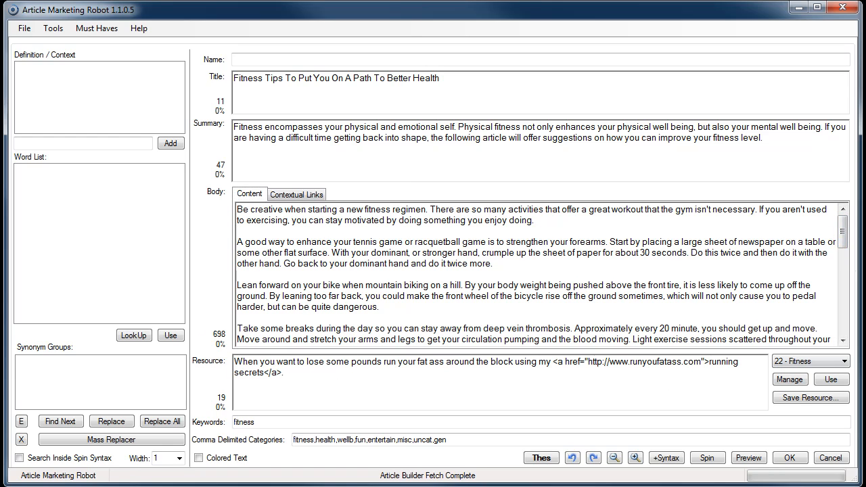
pyautogui.scroll(-3)
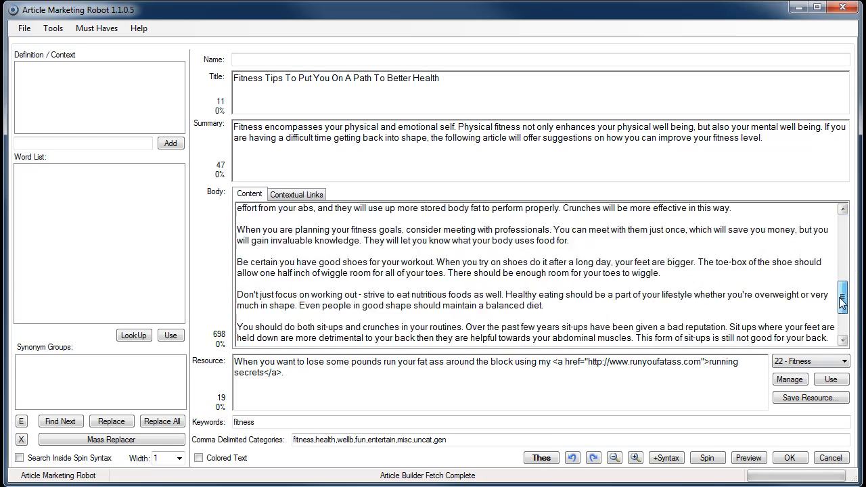
pyautogui.scroll(-3)
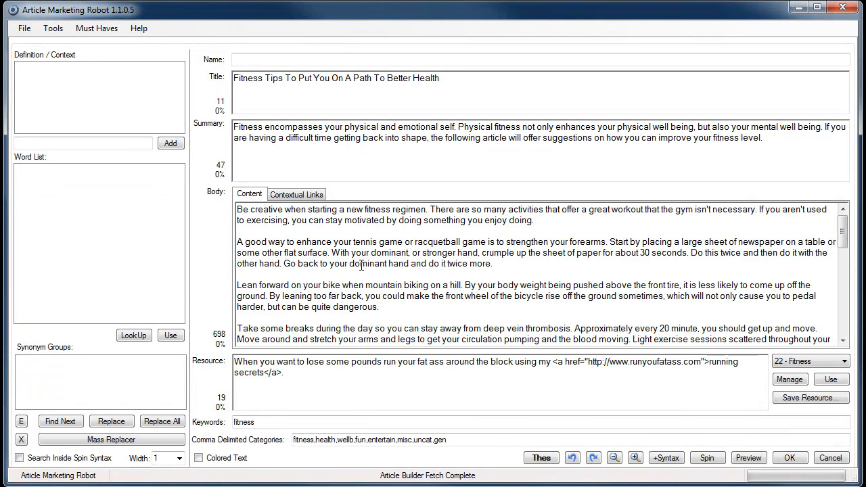
pyautogui.click(238, 231)
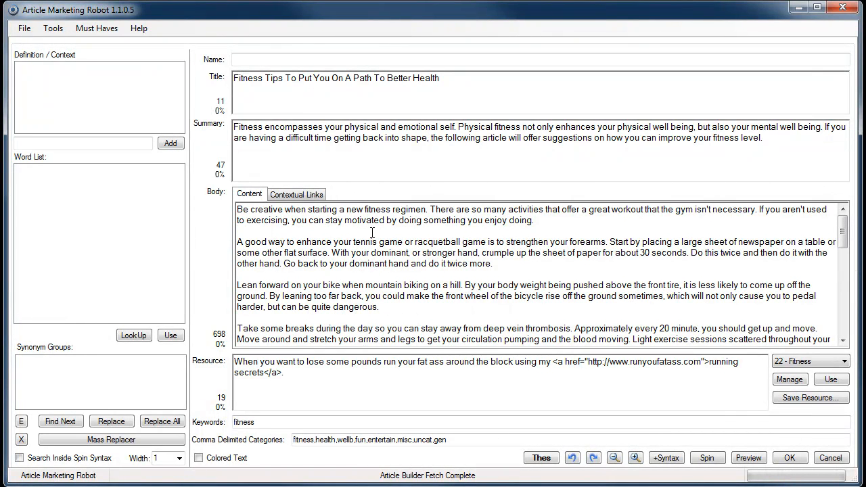
pyautogui.moveTo(422, 225)
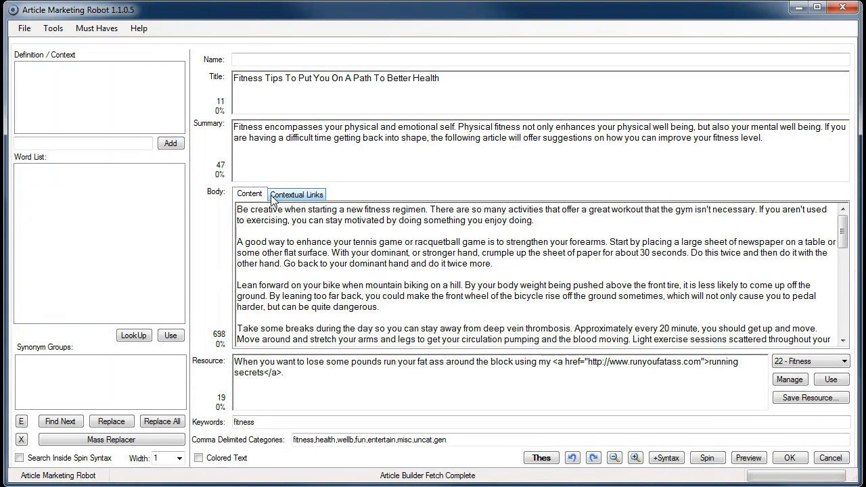
# - Show the Contextual Links view listing the article's five existing keyword link profiles
pyautogui.click(296, 194)
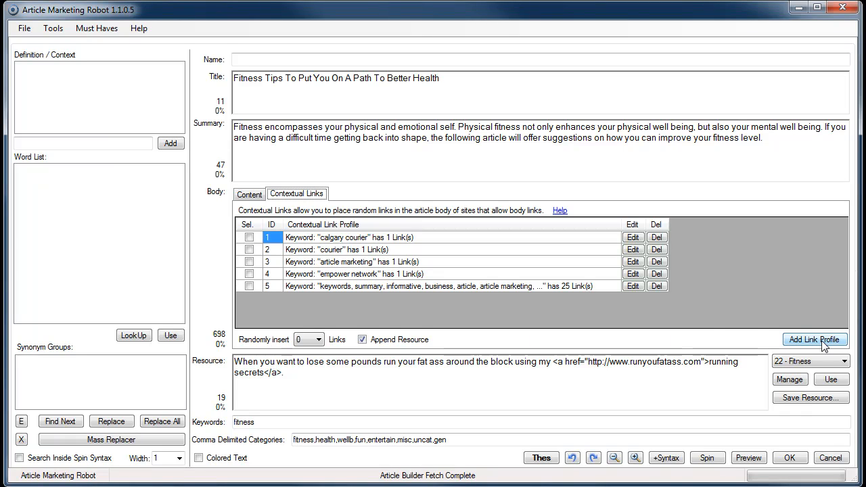
pyautogui.click(815, 338)
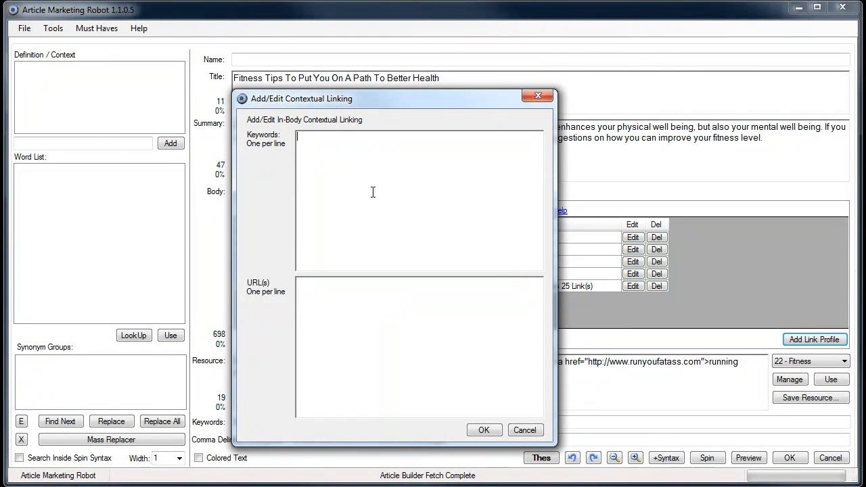
pyautogui.moveTo(410, 181)
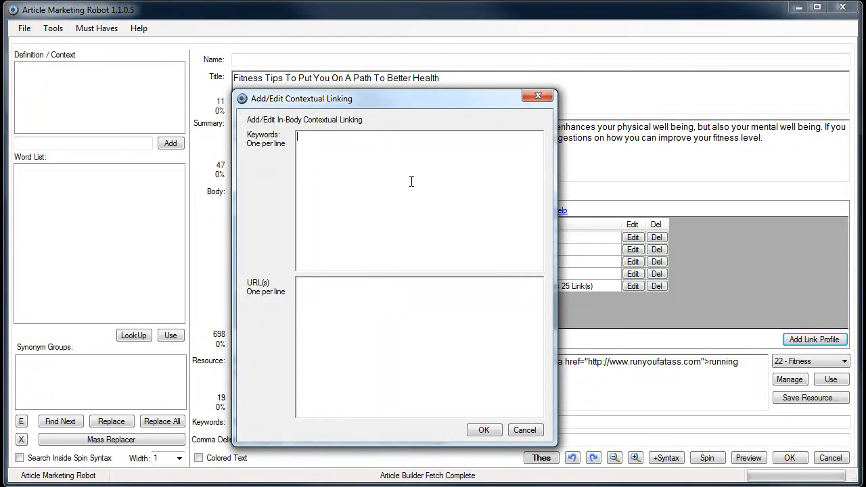
pyautogui.moveTo(444, 393)
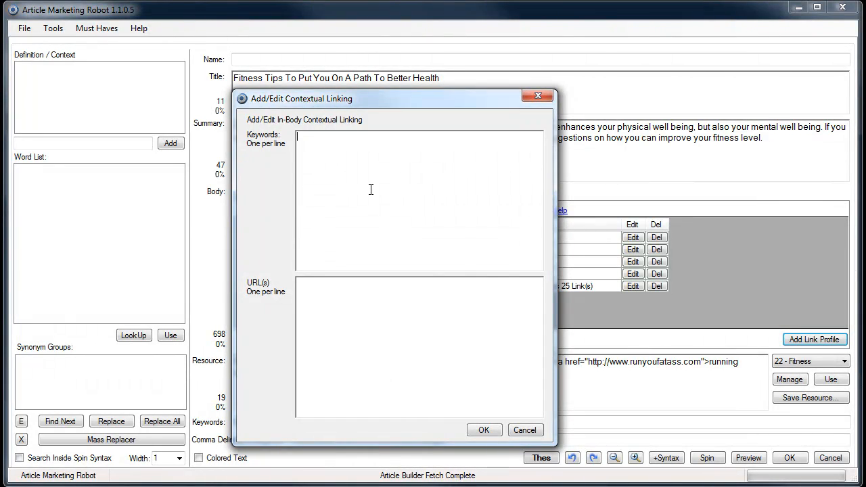
pyautogui.write('fiten')
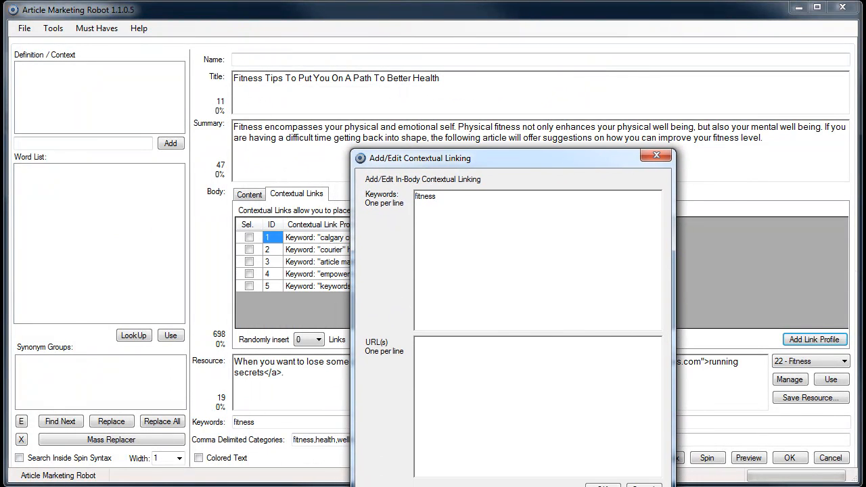
pyautogui.write('physical')
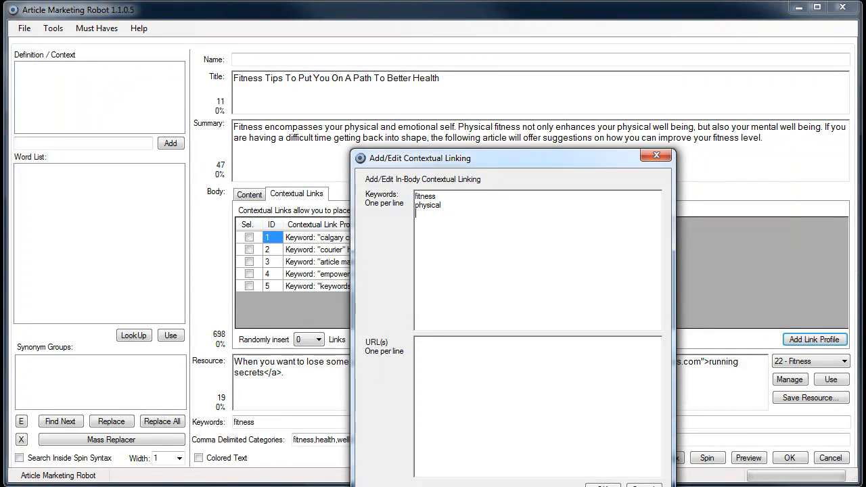
pyautogui.write('activity')
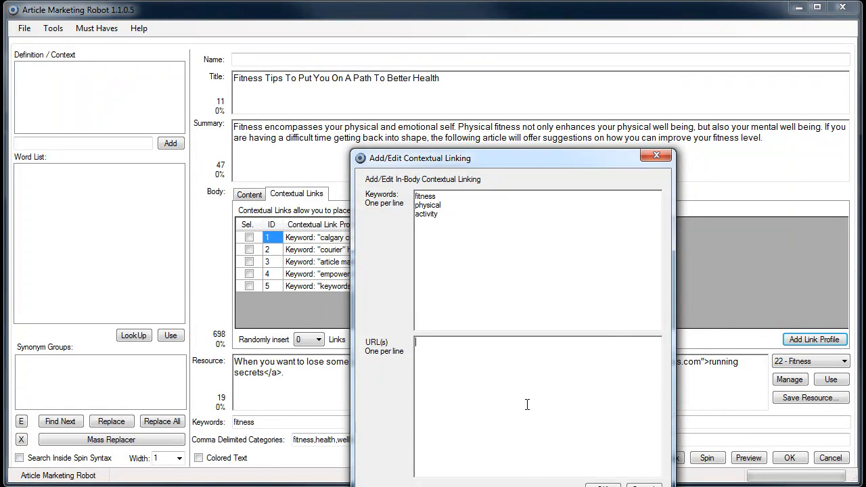
pyautogui.moveTo(552, 389)
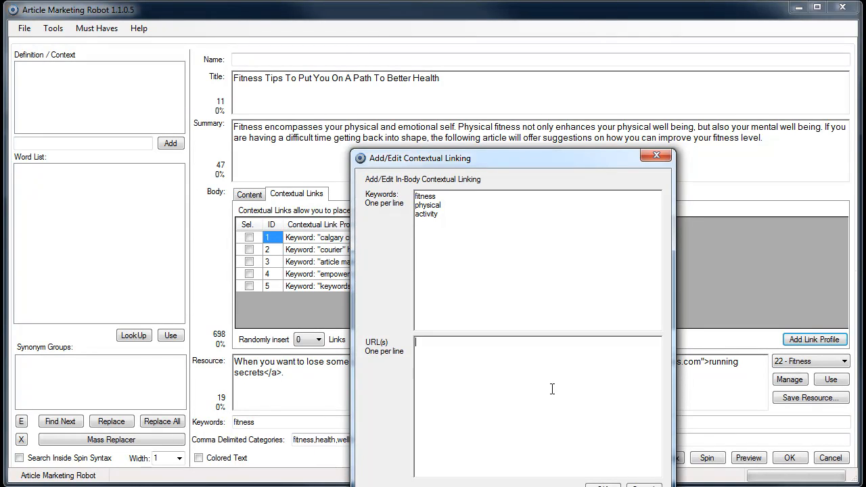
pyautogui.write('h')
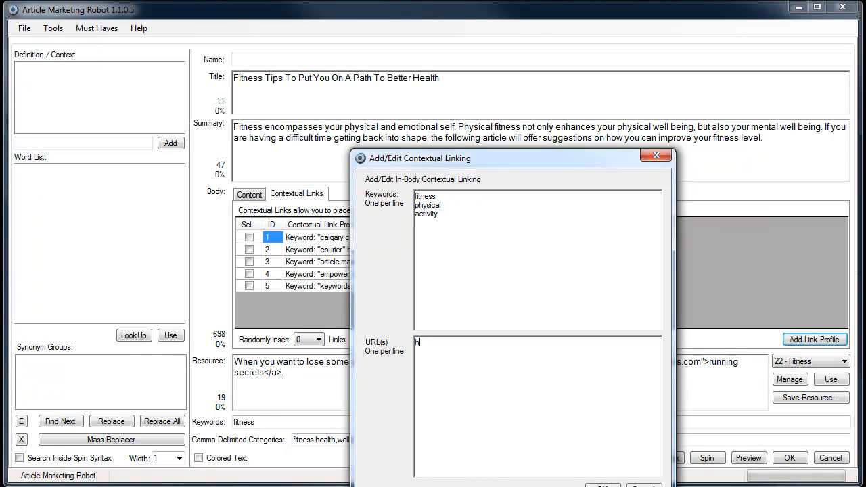
pyautogui.write('ttp://')
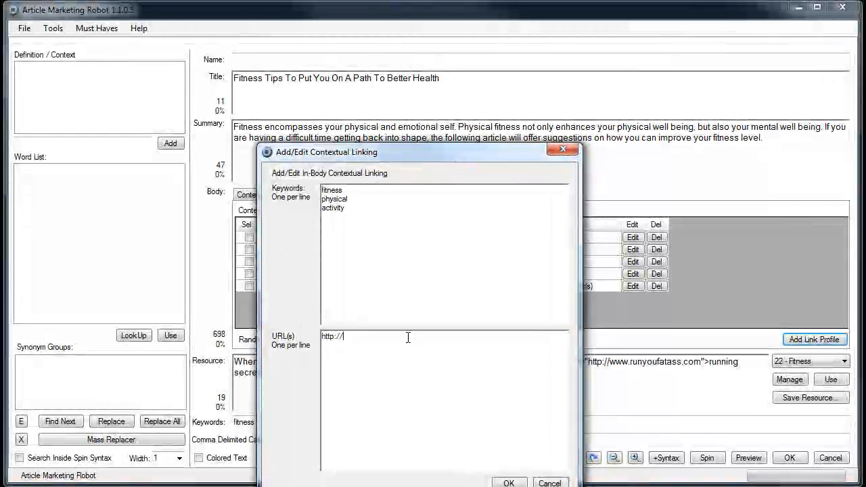
pyautogui.write('www.')
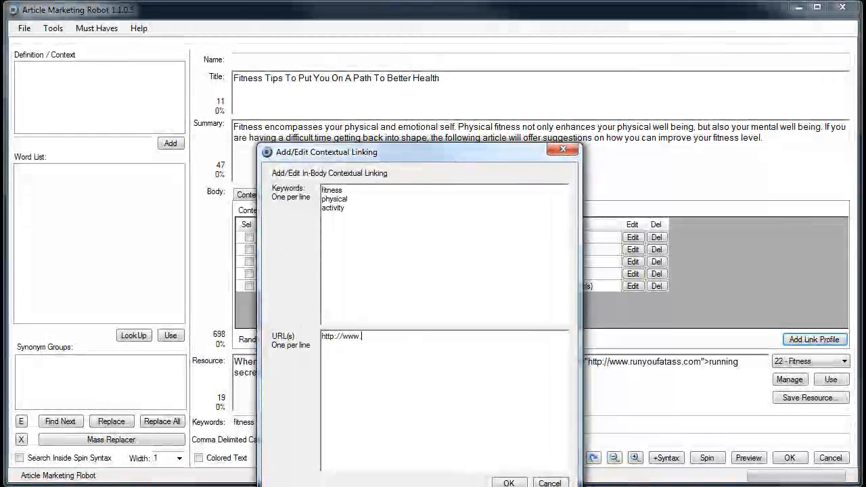
pyautogui.write('runyoufata')
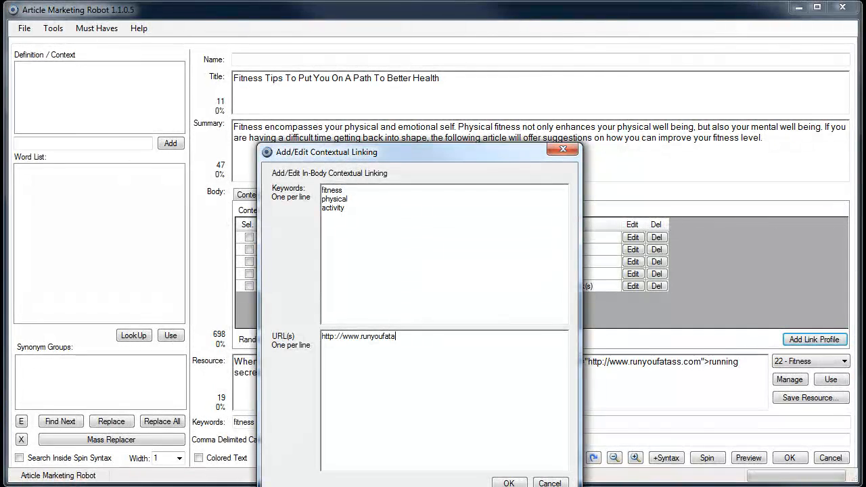
pyautogui.write('ss.com')
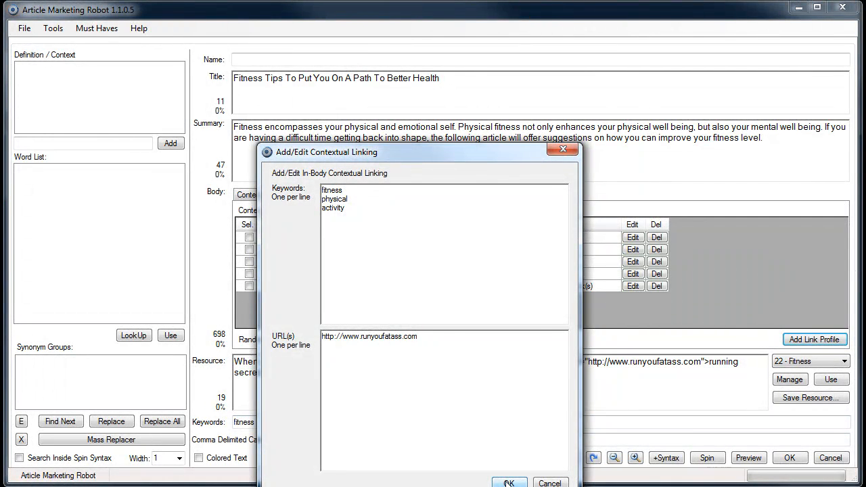
# - Save the profile as link profile 6, then reopen and close it unchanged
pyautogui.click(508, 483)
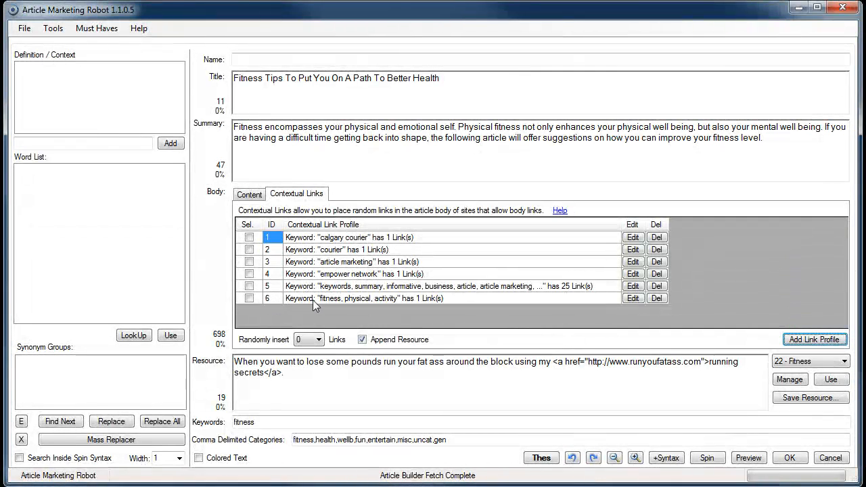
pyautogui.moveTo(403, 312)
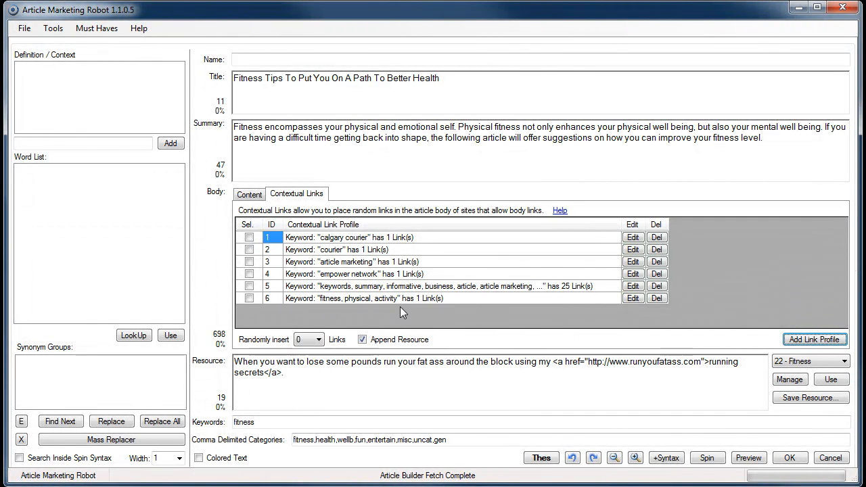
pyautogui.moveTo(338, 310)
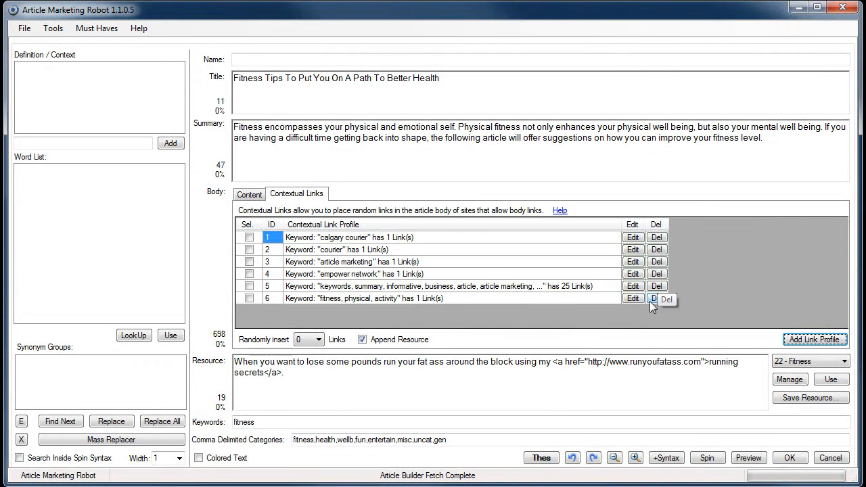
pyautogui.click(632, 299)
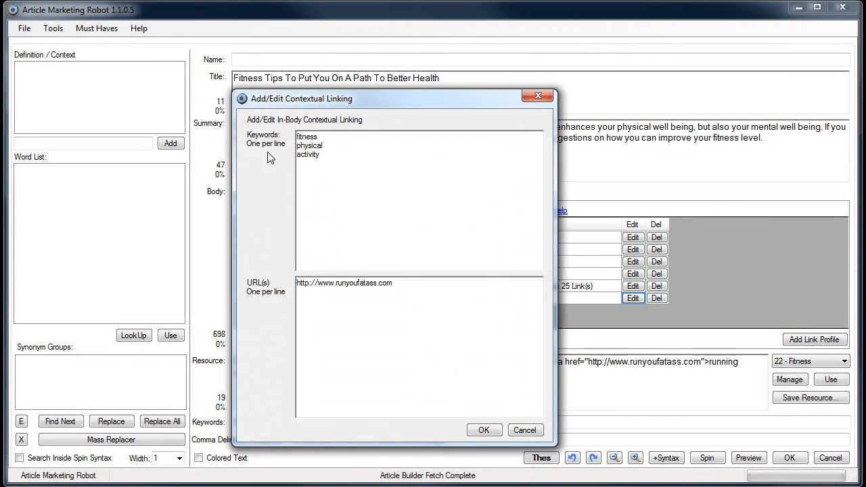
pyautogui.click(483, 430)
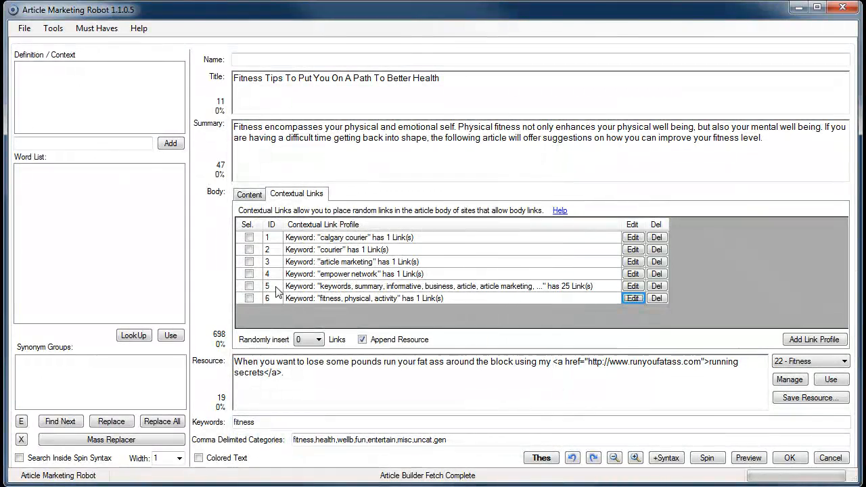
pyautogui.click(249, 298)
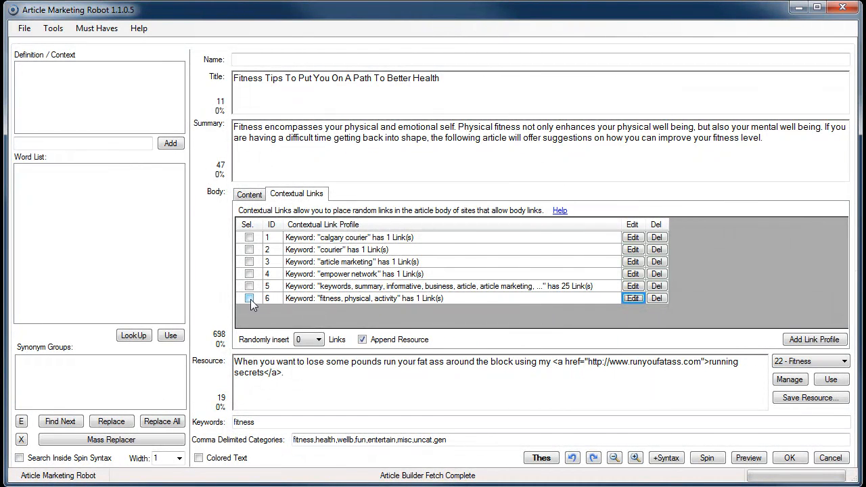
# - Select link profile 6, randomly insert 1 link, keep Append Resource checked, and confirm
pyautogui.click(249, 298)
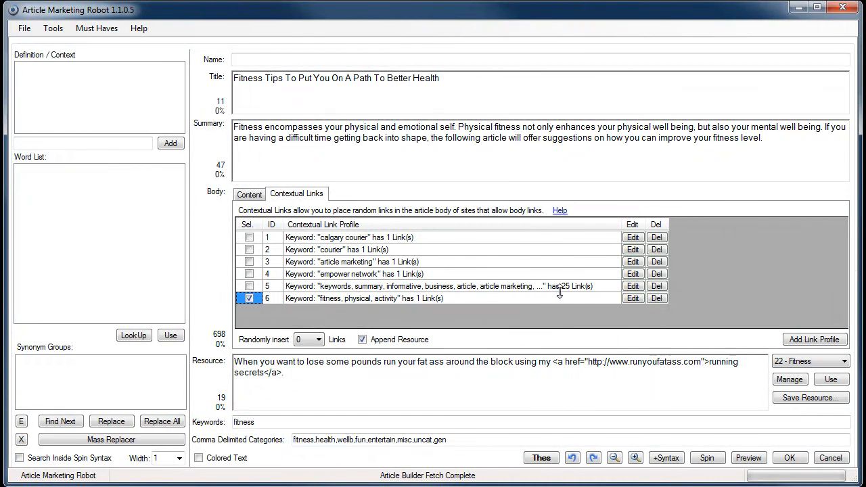
pyautogui.moveTo(343, 237)
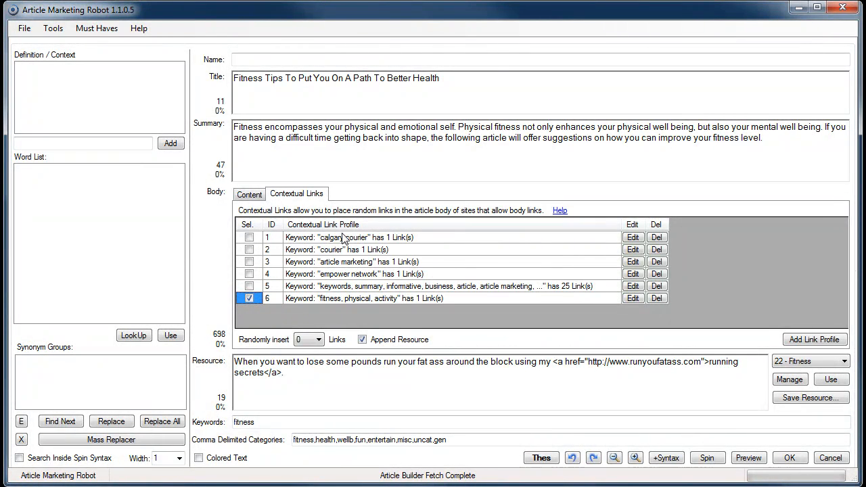
pyautogui.moveTo(762, 259)
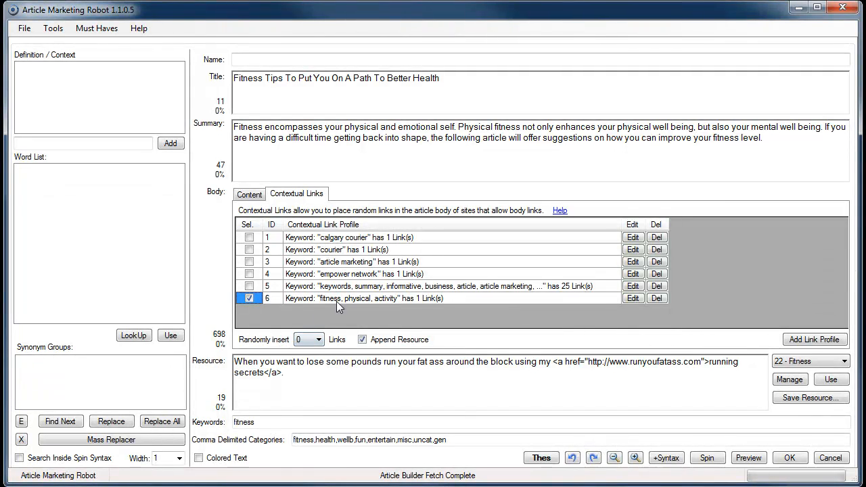
pyautogui.moveTo(362, 311)
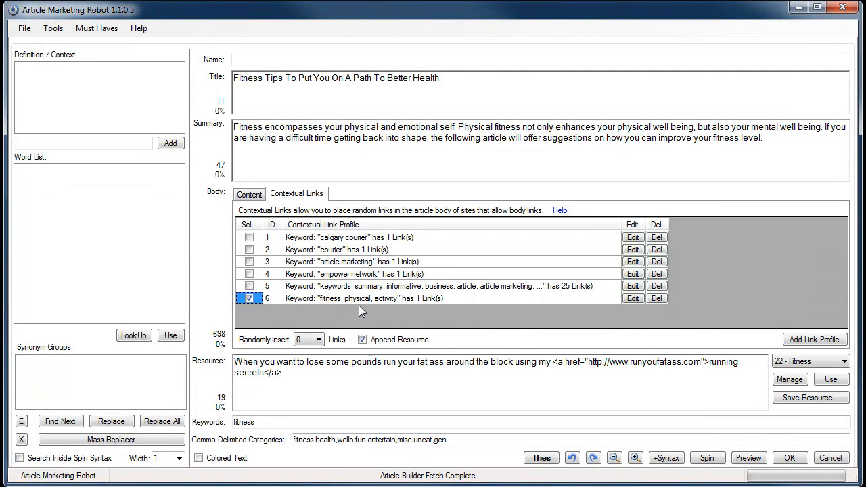
pyautogui.moveTo(336, 298)
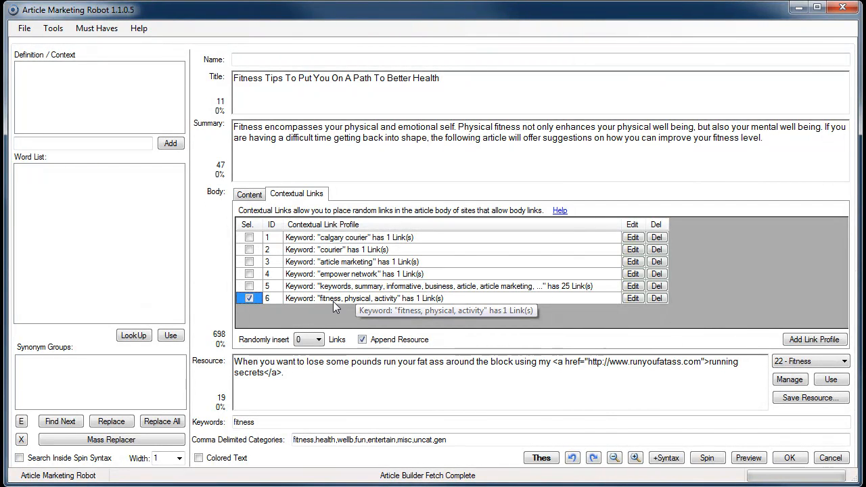
pyautogui.moveTo(335, 315)
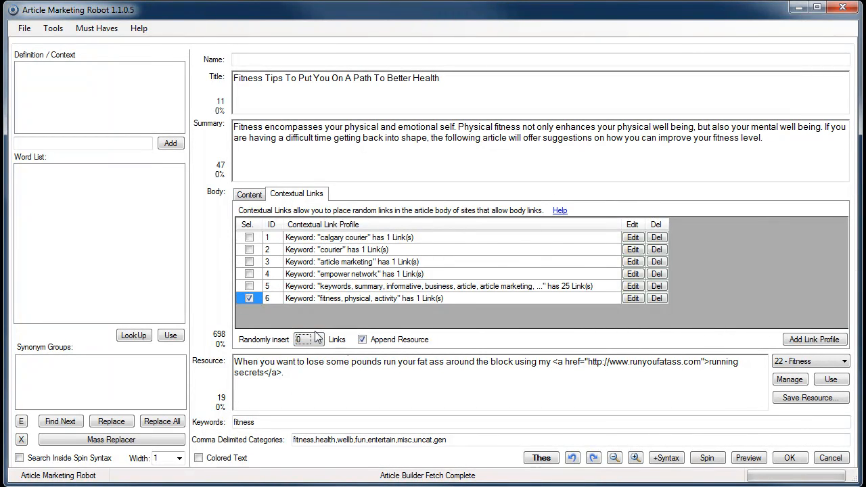
pyautogui.click(318, 339)
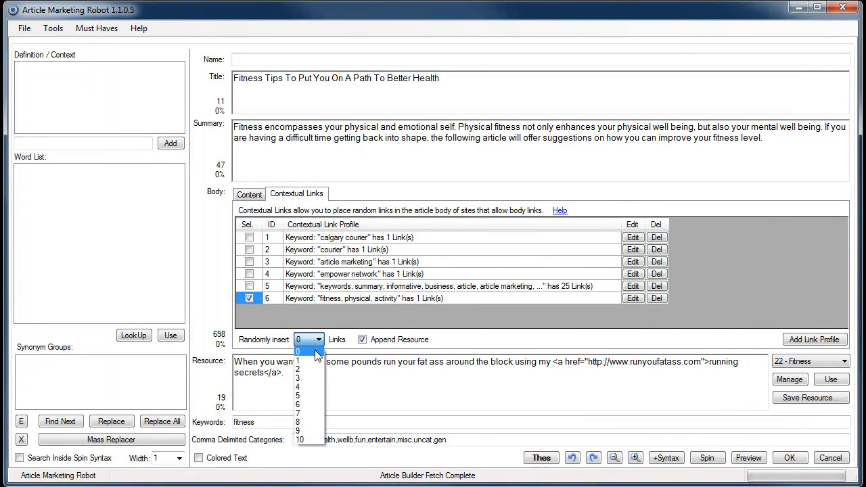
pyautogui.moveTo(308, 368)
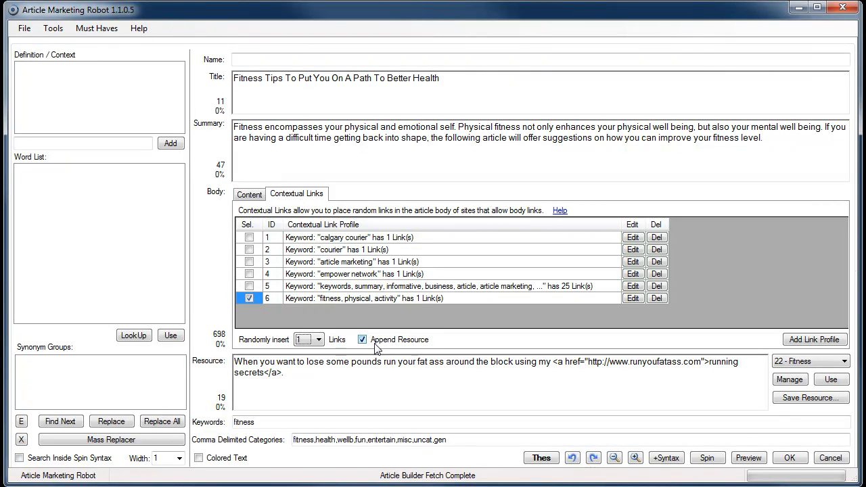
pyautogui.click(362, 339)
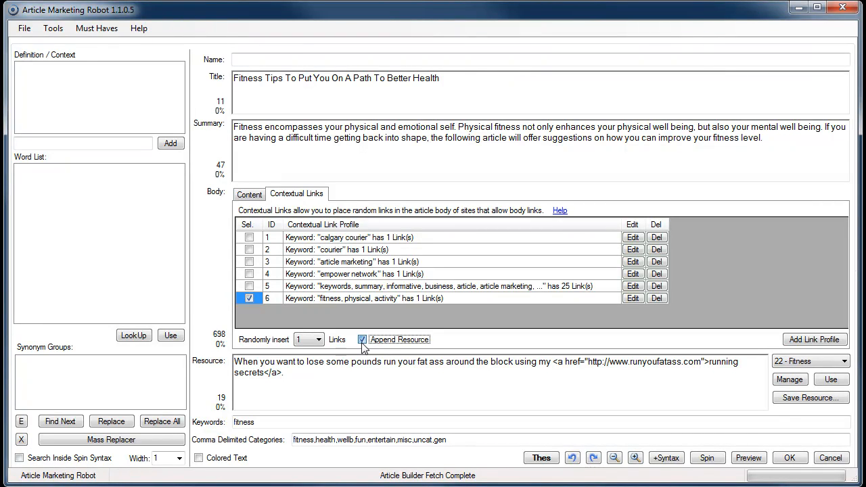
pyautogui.click(362, 338)
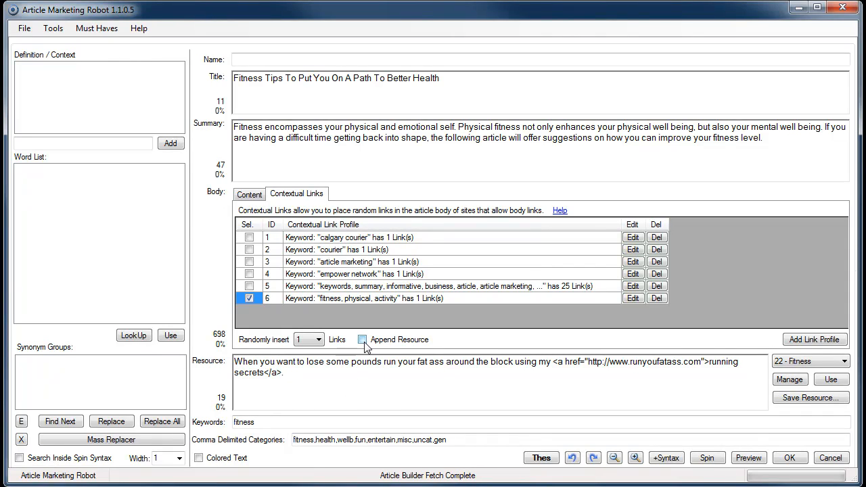
pyautogui.click(361, 339)
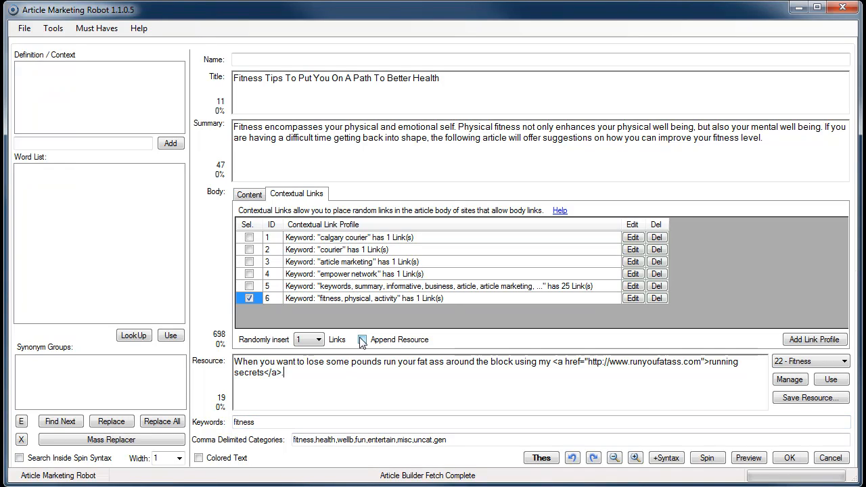
pyautogui.click(362, 339)
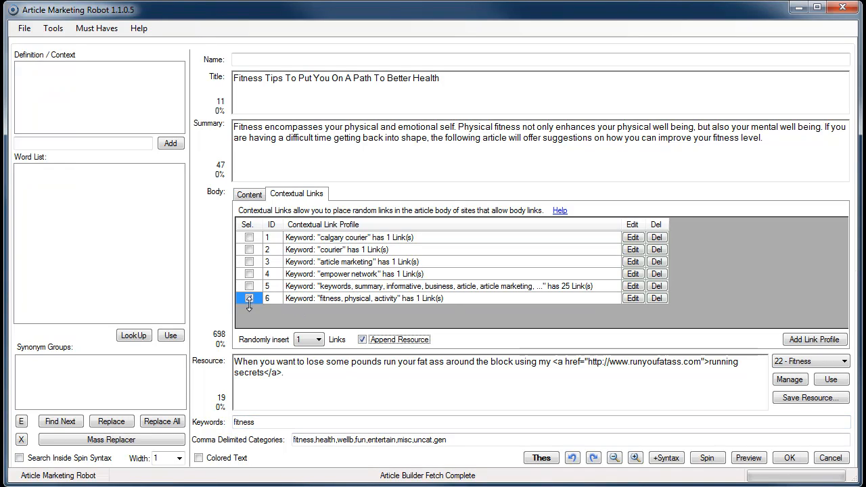
pyautogui.click(249, 299)
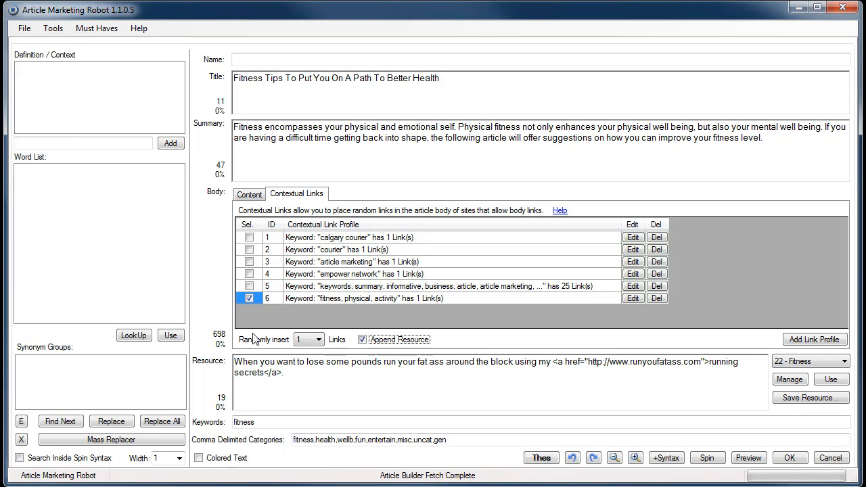
pyautogui.click(302, 339)
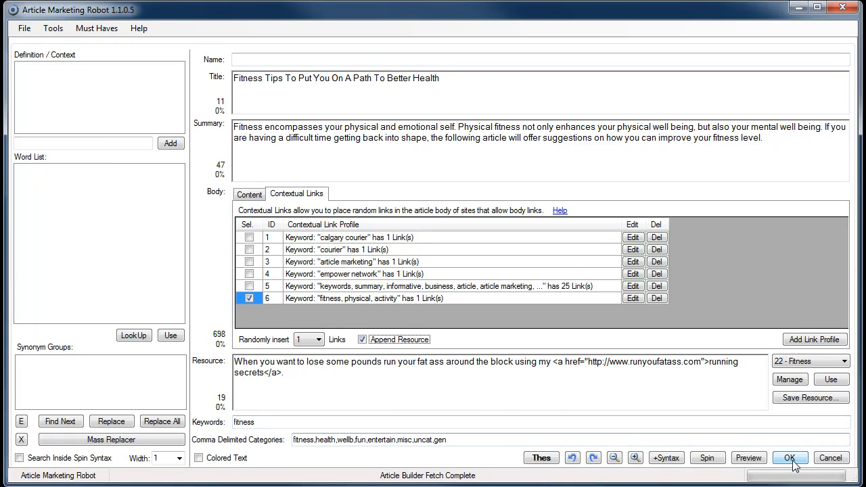
pyautogui.moveTo(748, 458)
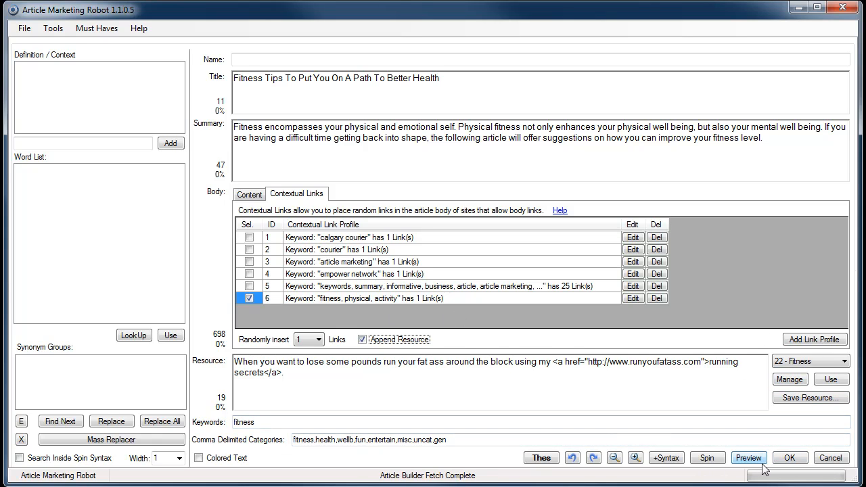
# - Preview the article in Firefox and scroll to the linked 'fitness' keyword
pyautogui.click(748, 457)
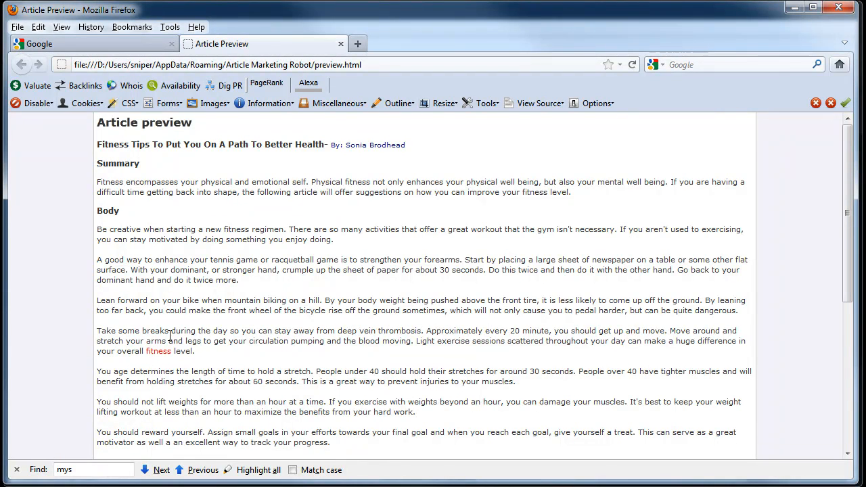
pyautogui.moveTo(246, 353)
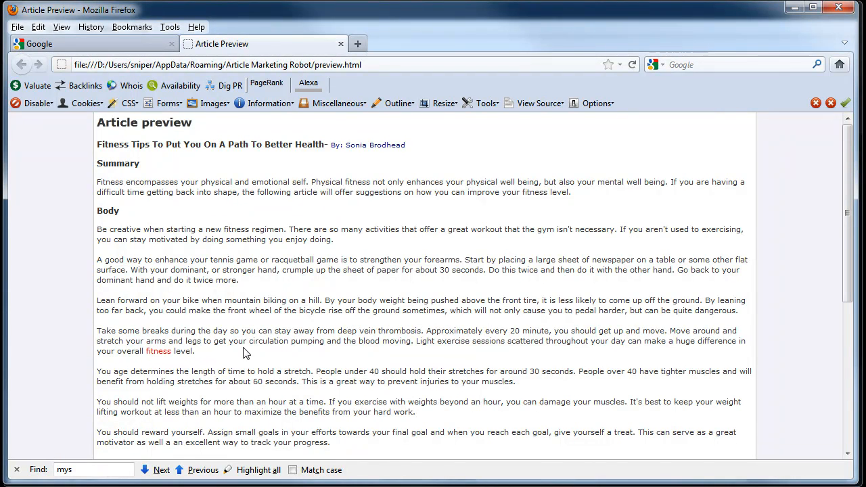
pyautogui.scroll(-3)
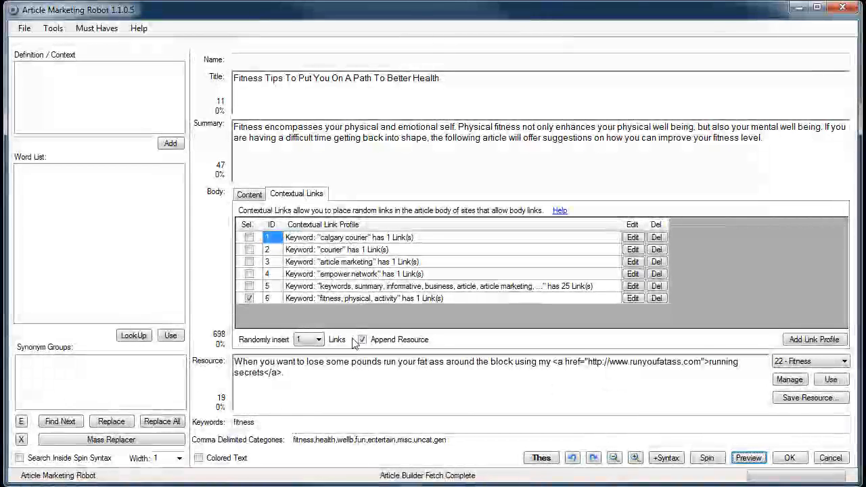
# - Uncheck Append Resource, re-preview, and scroll to the note that the resource is excluded
pyautogui.click(362, 339)
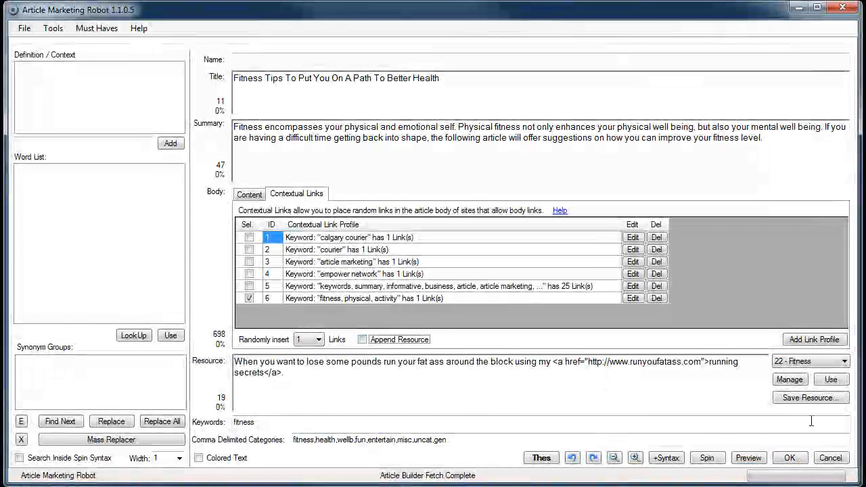
pyautogui.click(748, 457)
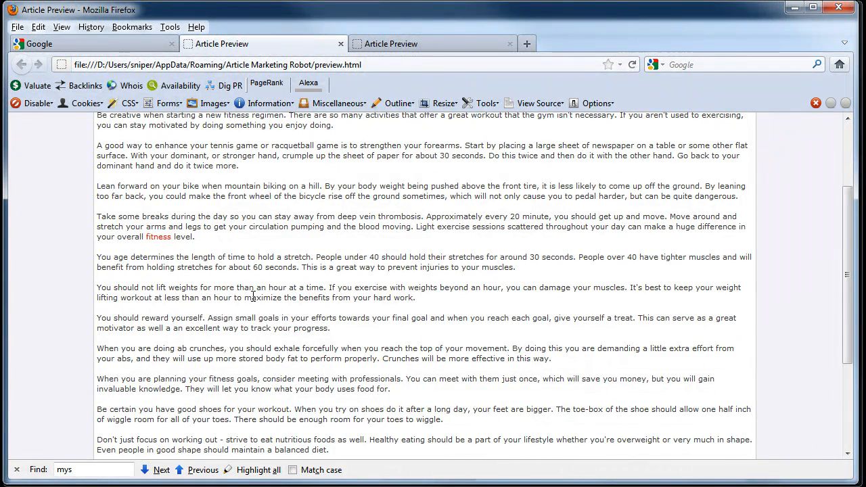
pyautogui.moveTo(346, 294)
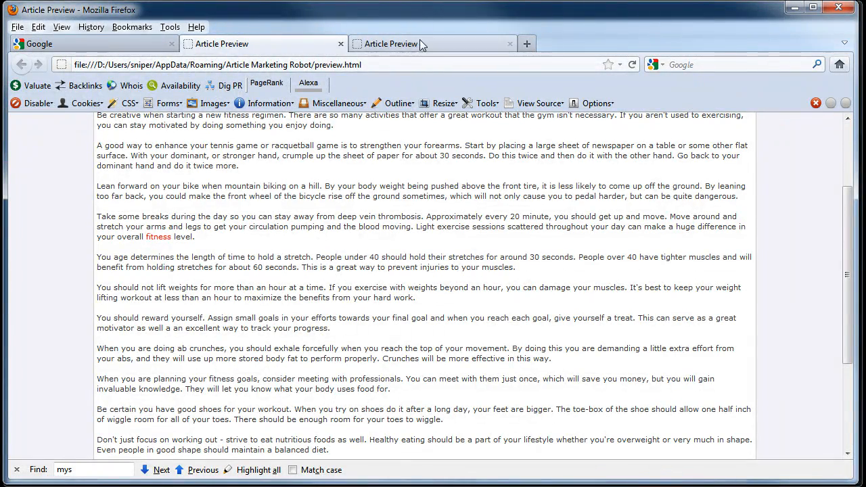
pyautogui.scroll(-3)
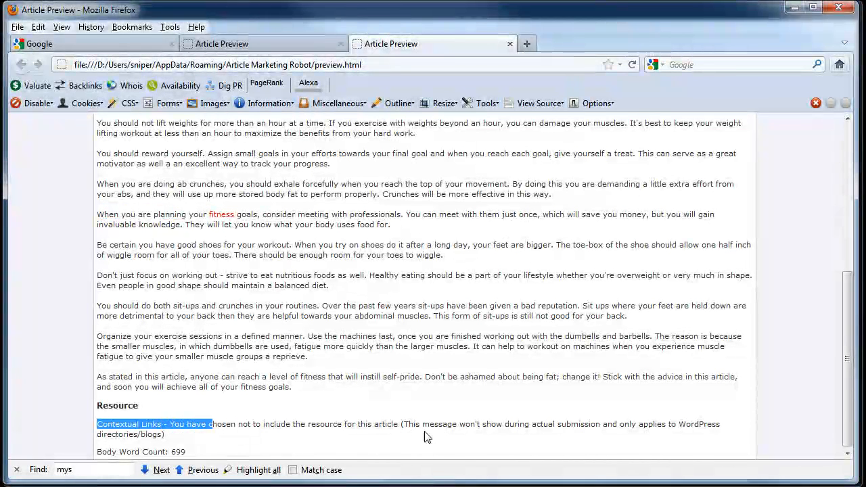
pyautogui.moveTo(708, 428)
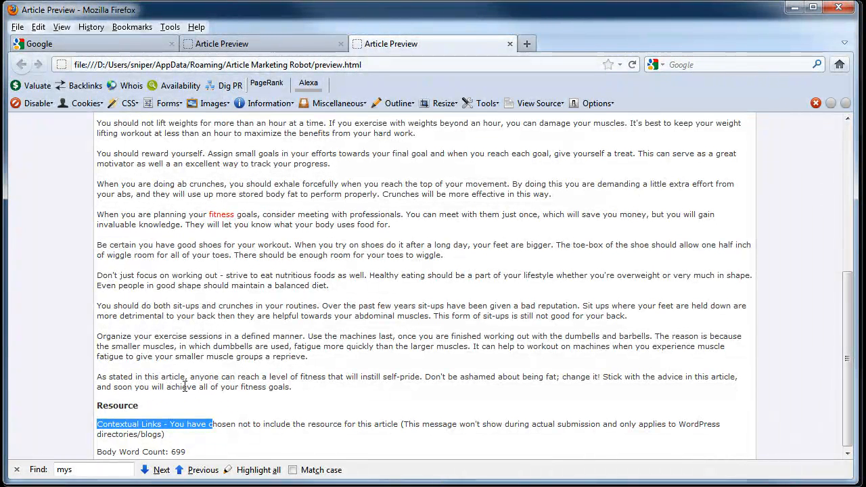
pyautogui.click(183, 437)
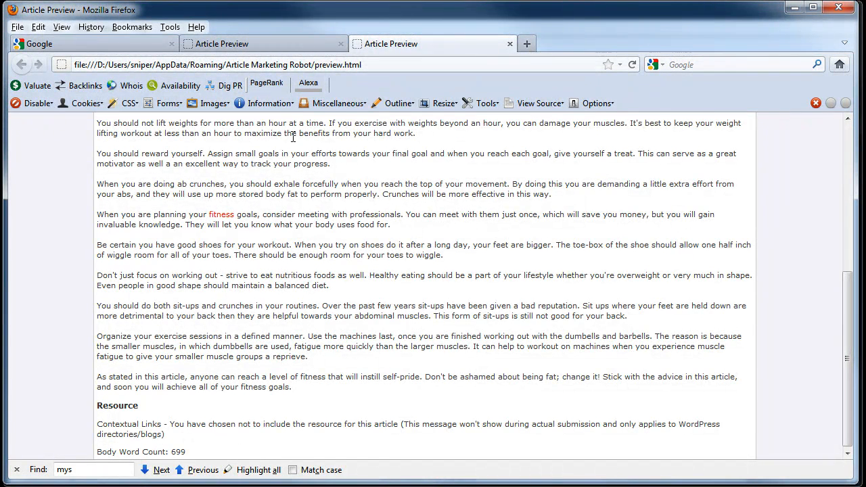
pyautogui.moveTo(222, 44)
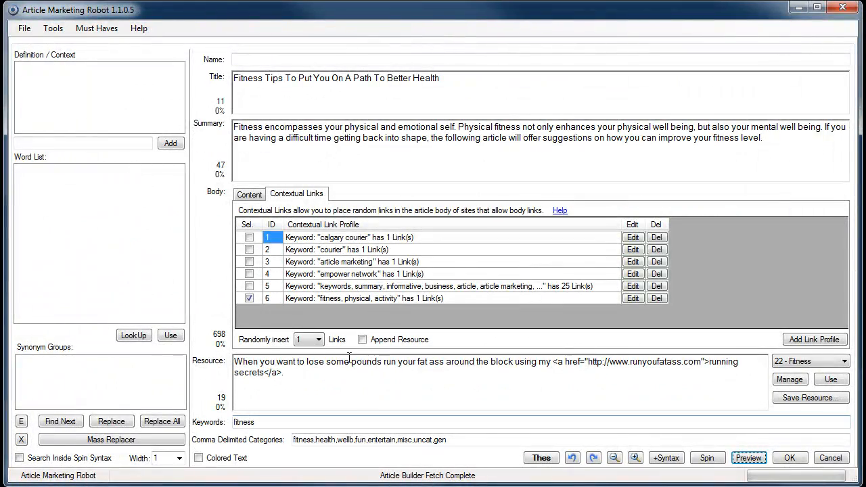
# - Re-enable Append Resource and preview the article ending with the 'running secrets' link
pyautogui.click(362, 338)
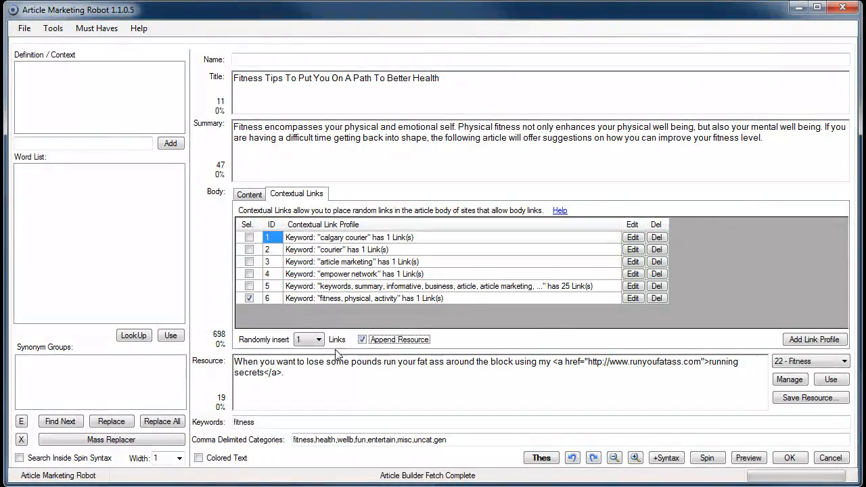
pyautogui.click(748, 458)
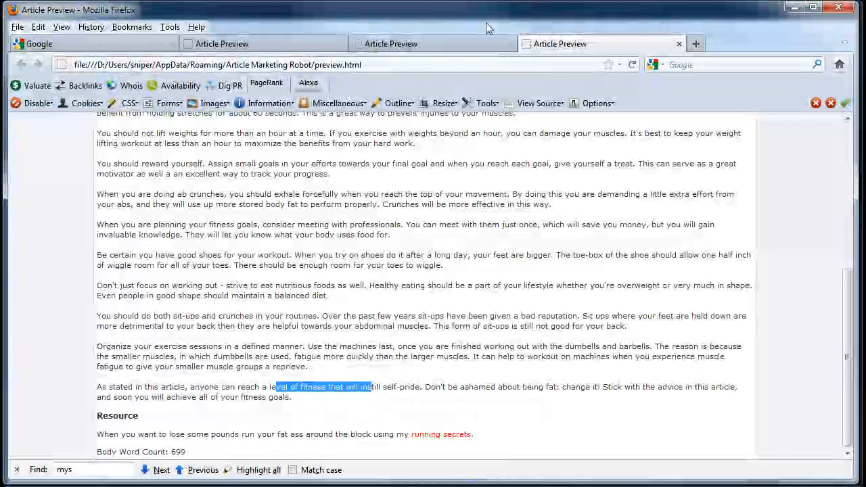
pyautogui.moveTo(493, 428)
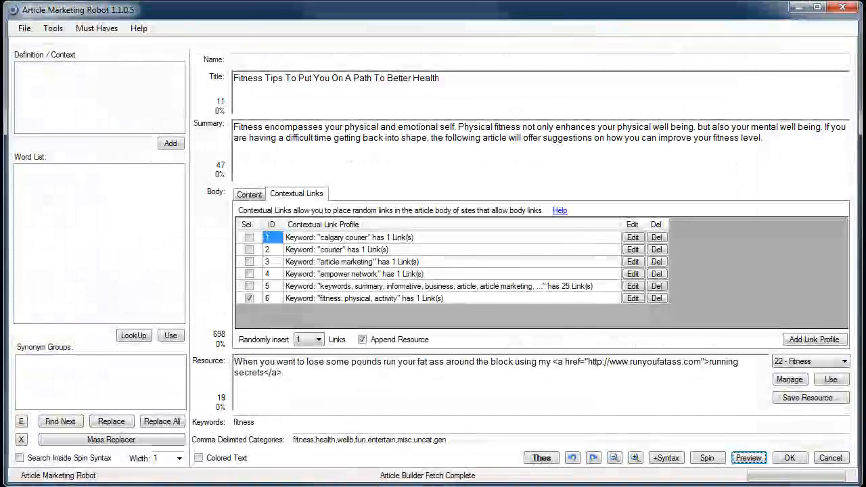
pyautogui.moveTo(352, 298)
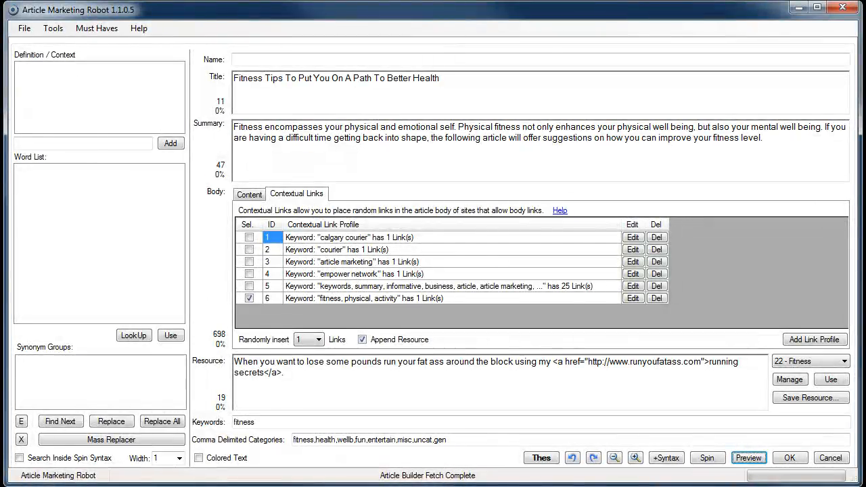
pyautogui.click(748, 458)
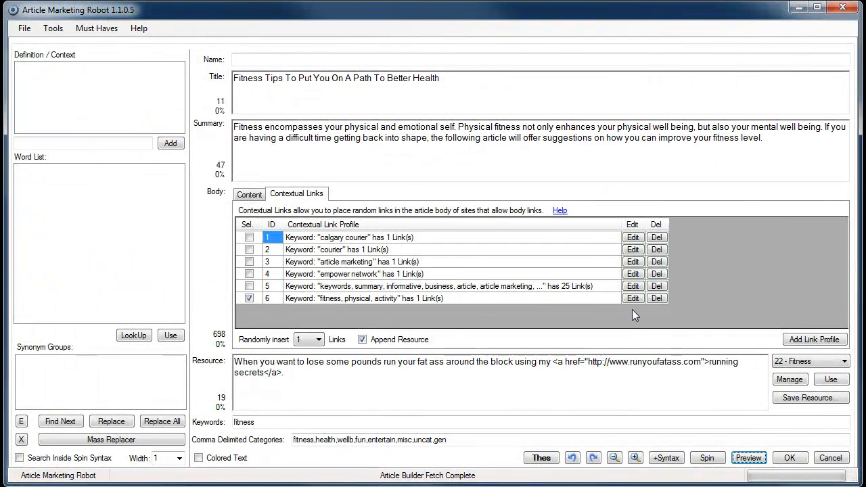
# - Add 'movement' to profile 6's keywords three times and preview the article with movement linked
pyautogui.click(632, 298)
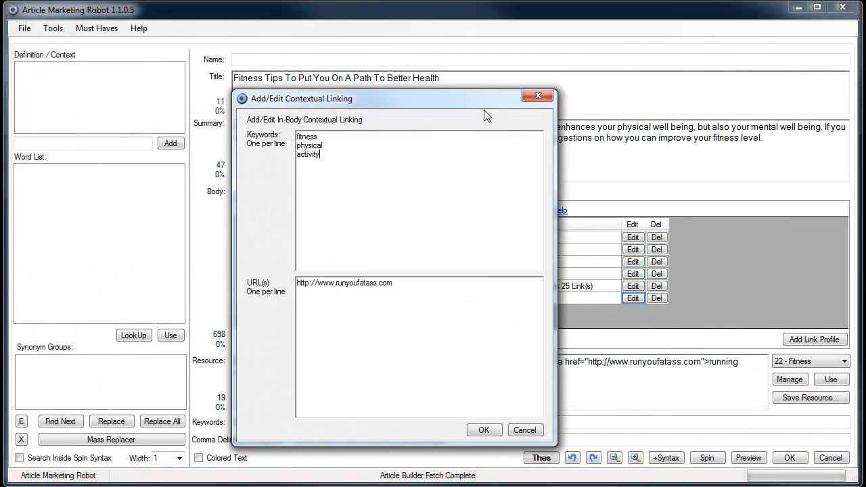
pyautogui.write('movement')
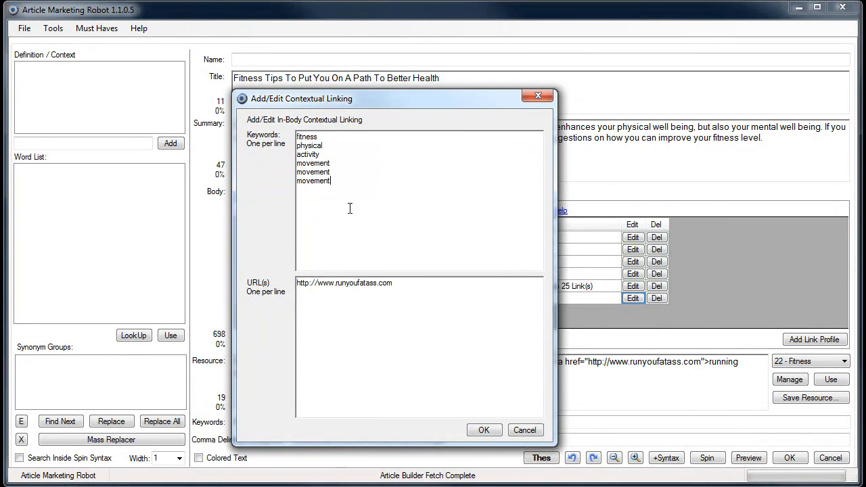
pyautogui.moveTo(379, 218)
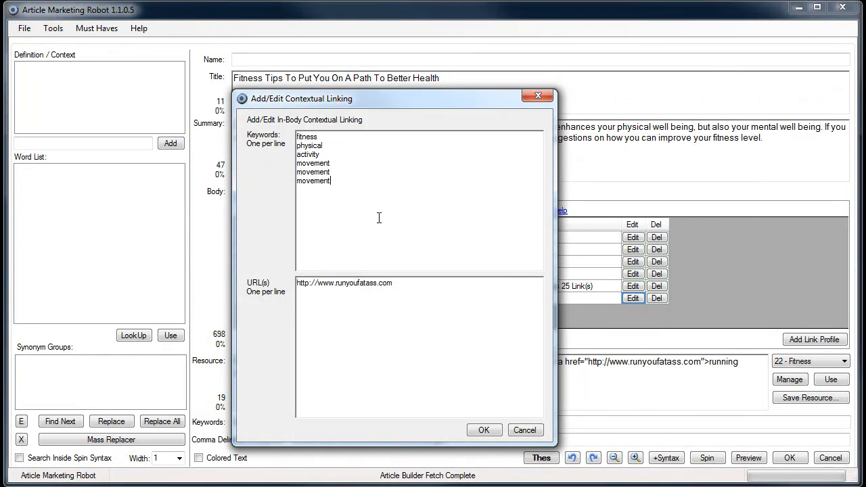
pyautogui.click(484, 429)
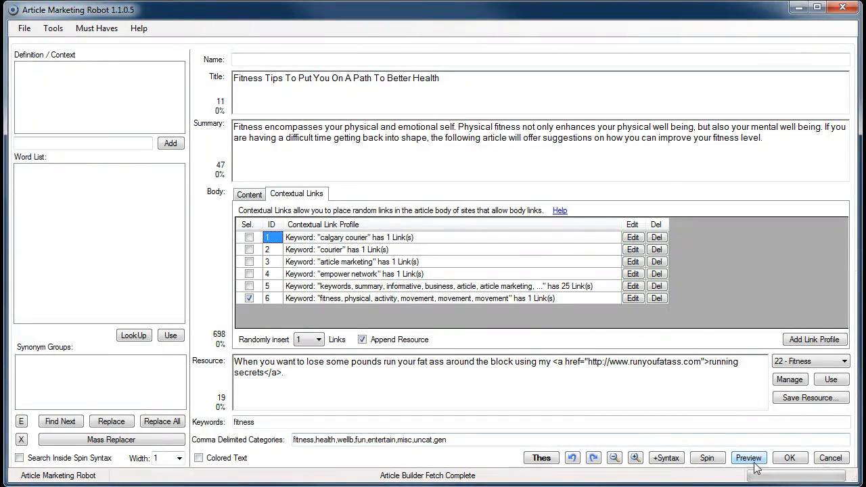
pyautogui.click(749, 458)
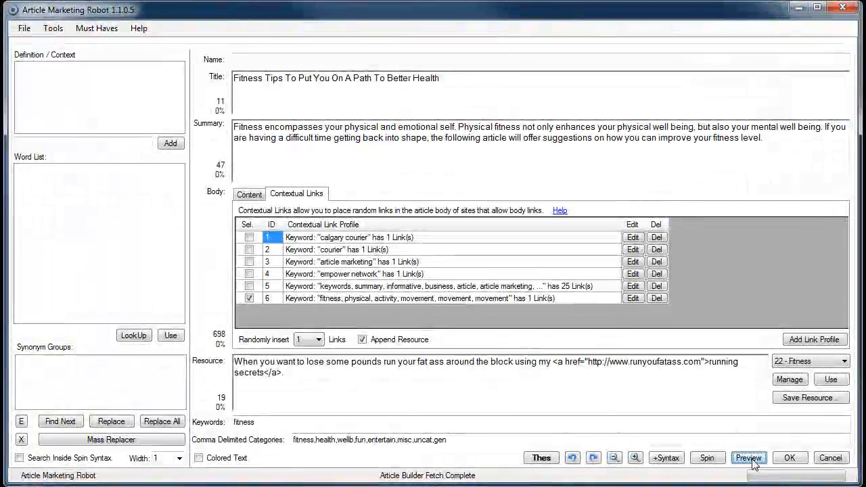
pyautogui.click(748, 458)
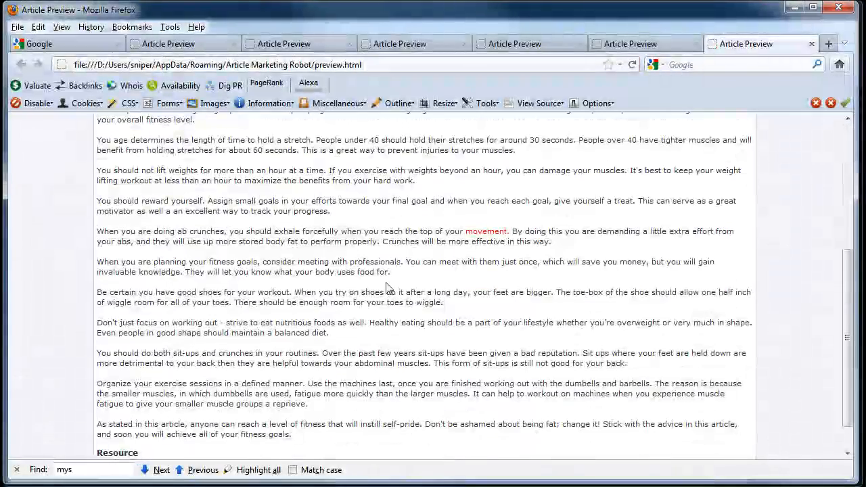
pyautogui.moveTo(429, 230)
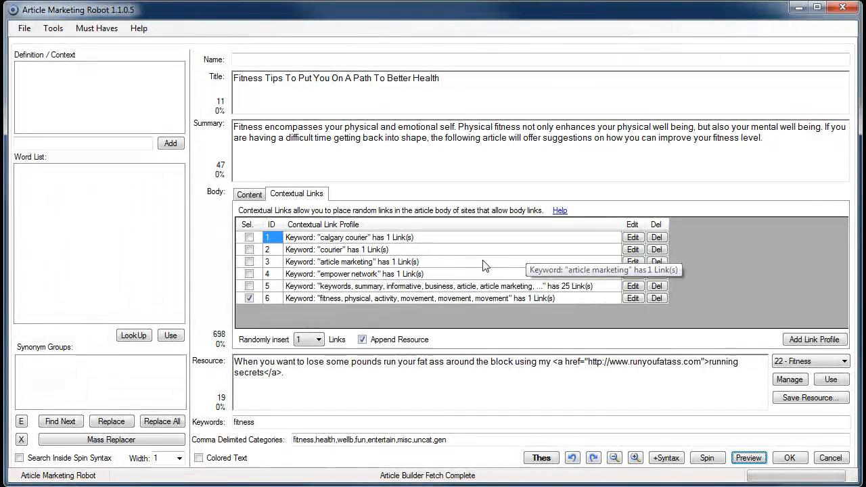
pyautogui.moveTo(445, 302)
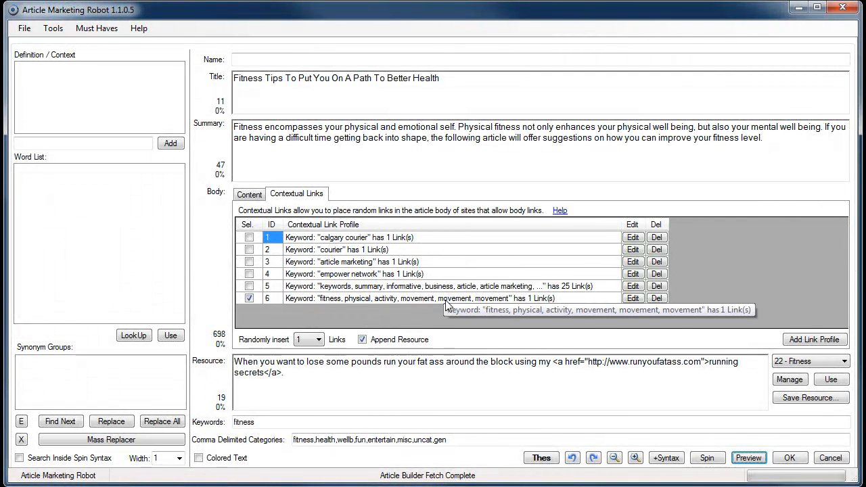
pyautogui.moveTo(445, 313)
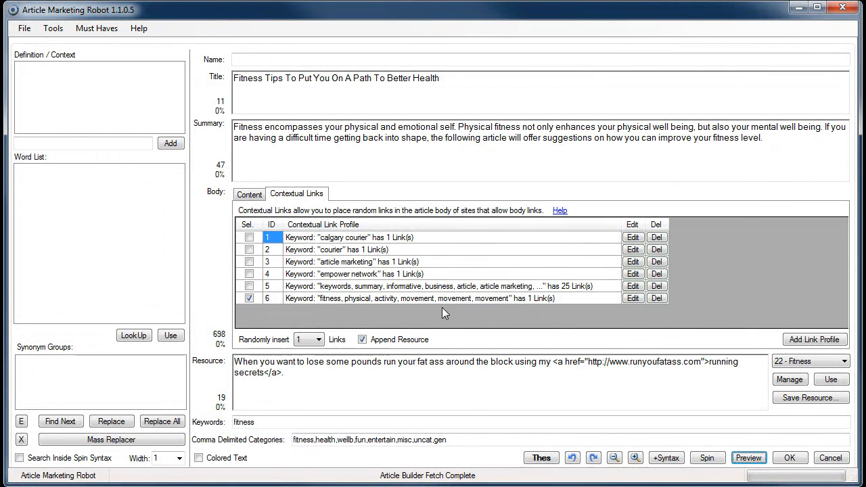
pyautogui.moveTo(554, 318)
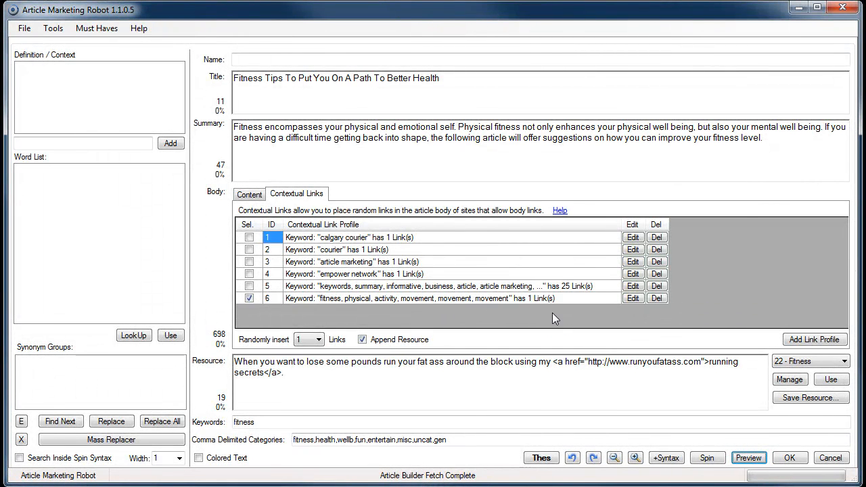
pyautogui.moveTo(632, 298)
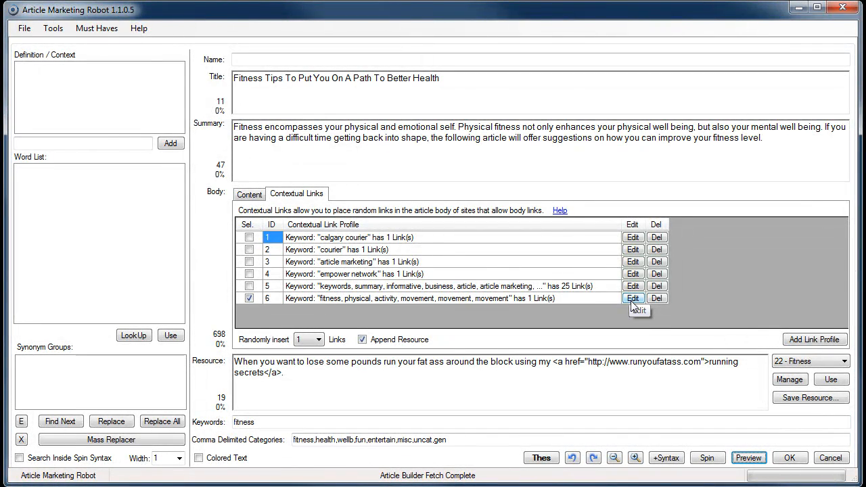
# - Set random insertion to 2 links and preview the article in Firefox, with 'fitness' and 'movement' linked
pyautogui.click(749, 458)
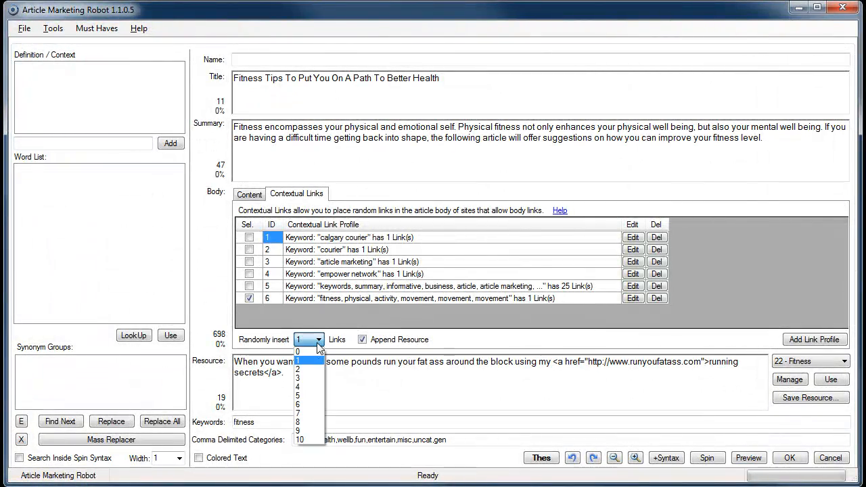
pyautogui.click(298, 369)
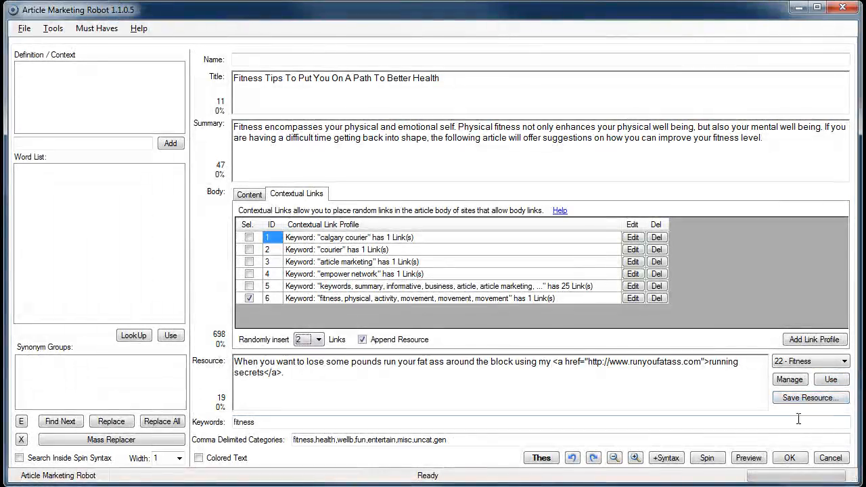
pyautogui.click(748, 458)
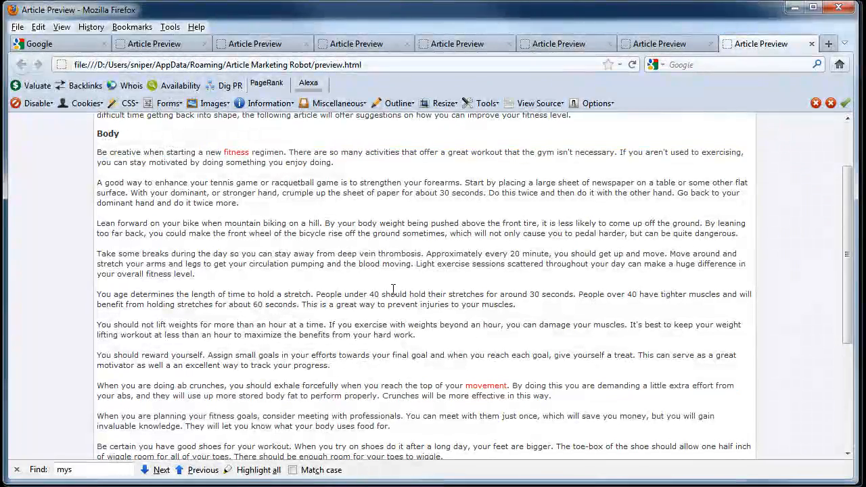
pyautogui.scroll(-3)
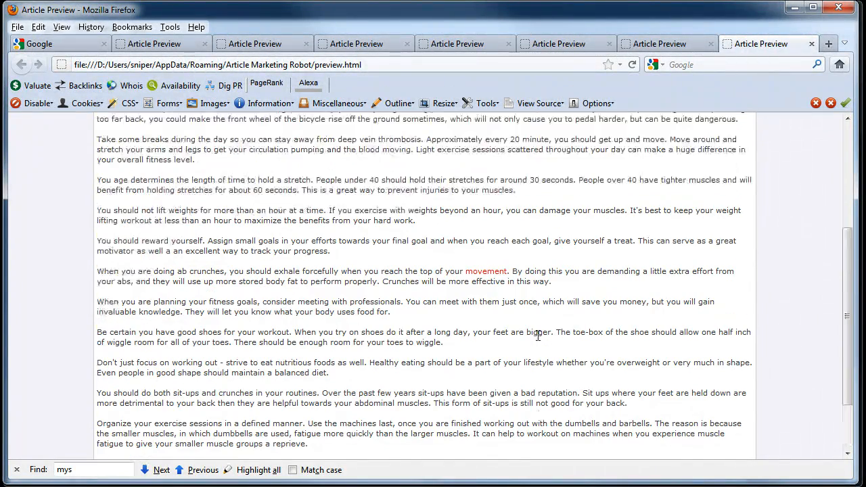
pyautogui.scroll(3)
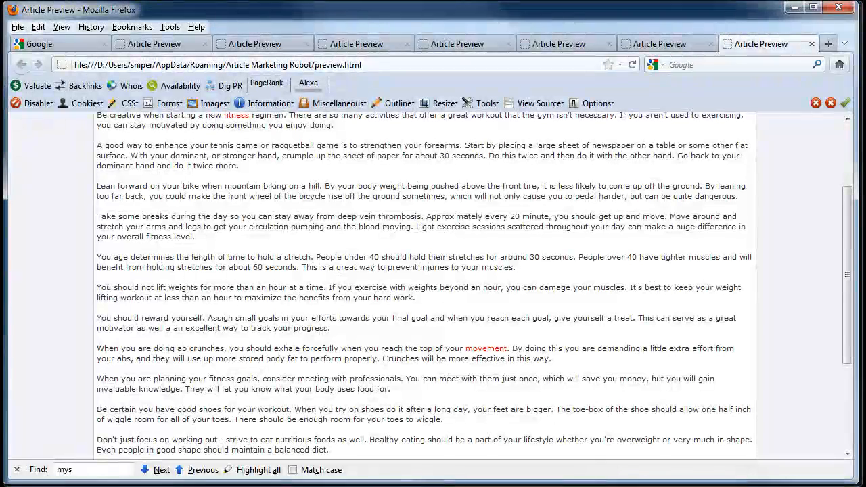